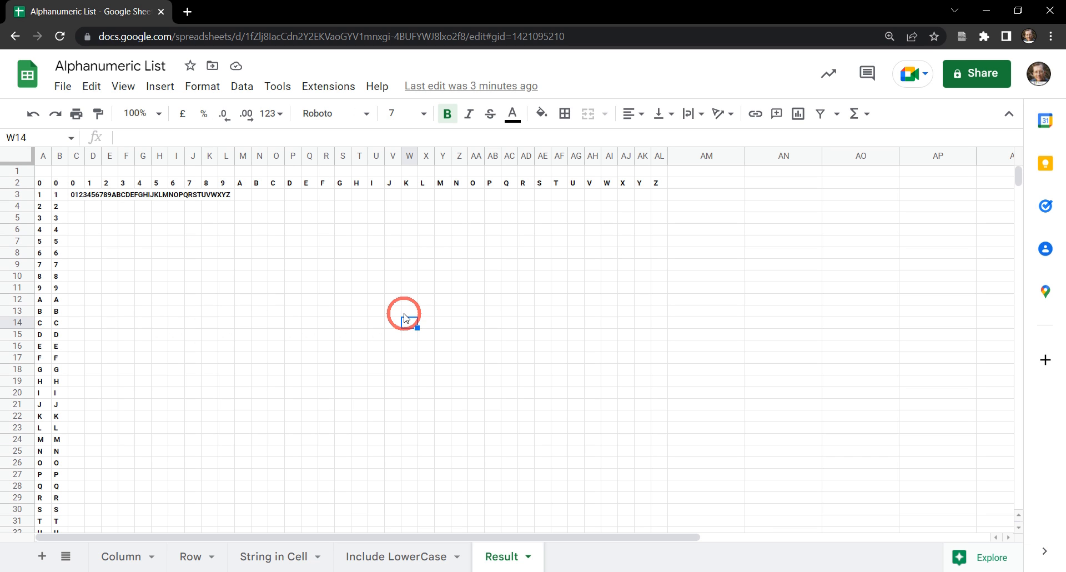
mouse_move(40, 191)
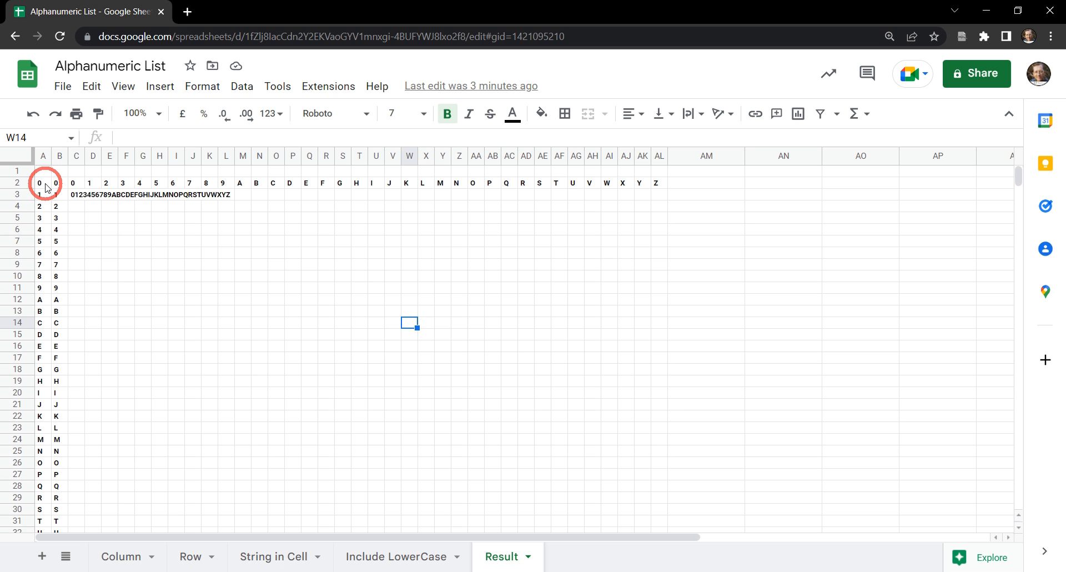
Step: On the Column sheet, enter =SEQUENCE(36,1,0,1) in A2 to list 0 through 35
scroll(down, 3)
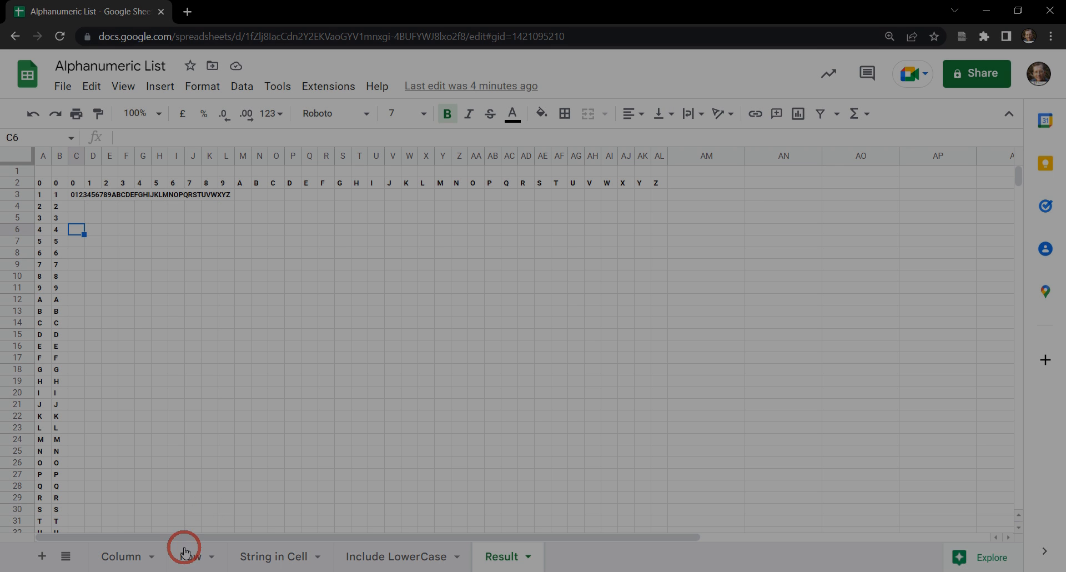
click(126, 556)
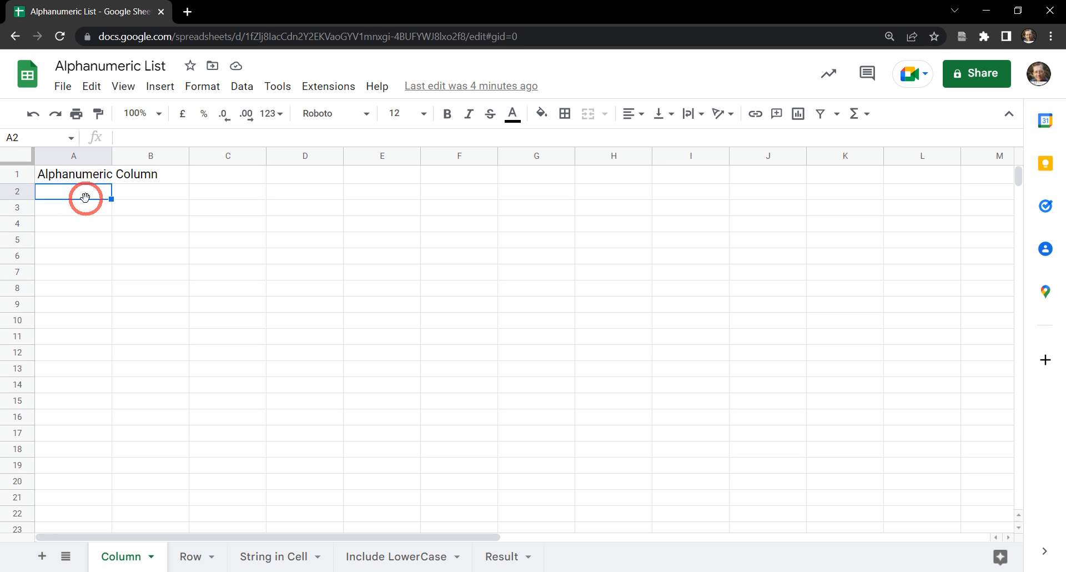
mouse_move(80, 266)
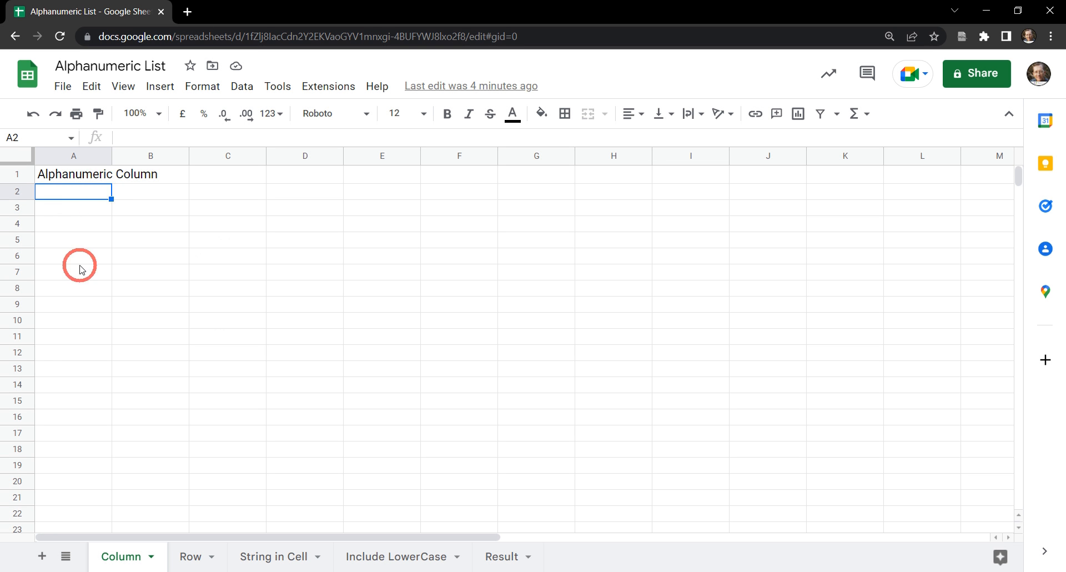
mouse_move(84, 198)
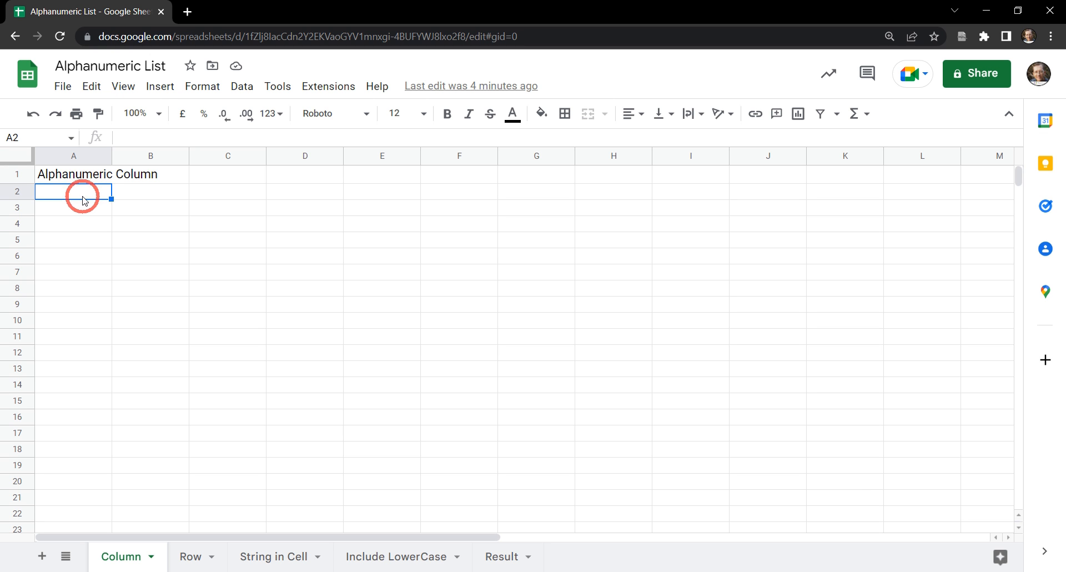
mouse_move(159, 282)
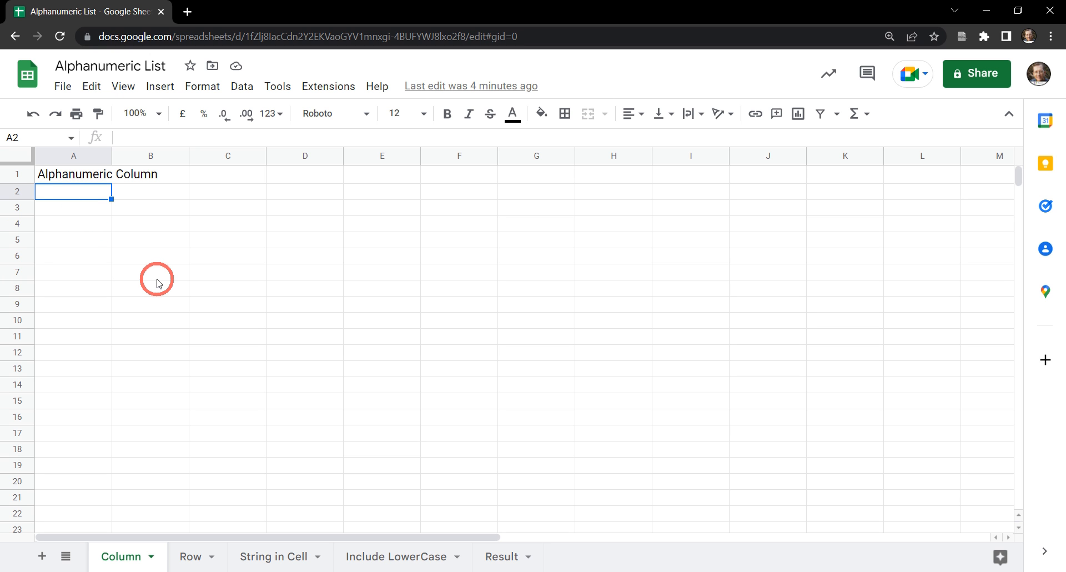
text(=)
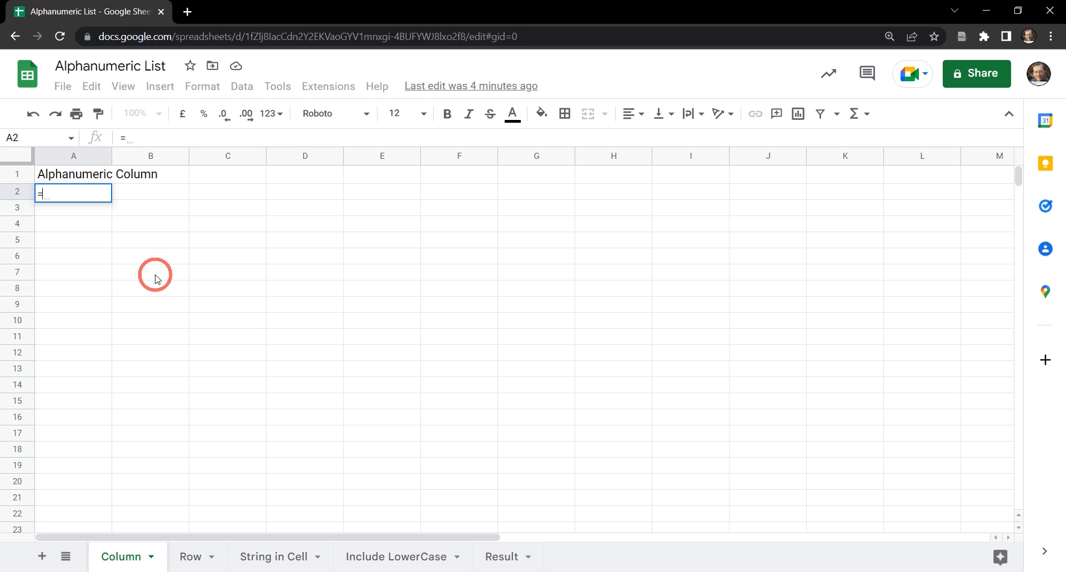
text(SEQUENCE)
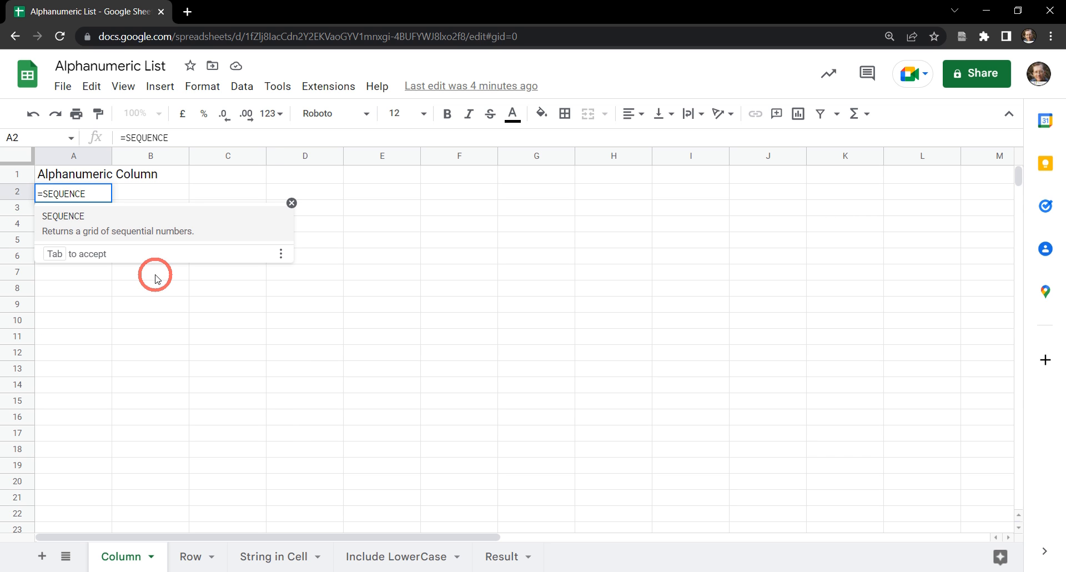
text(()
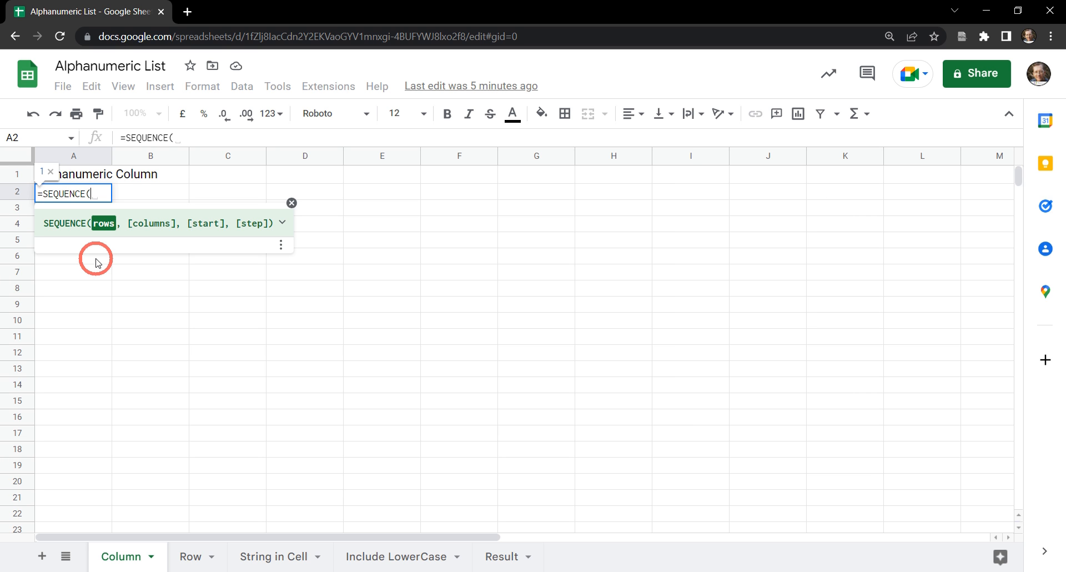
mouse_move(136, 251)
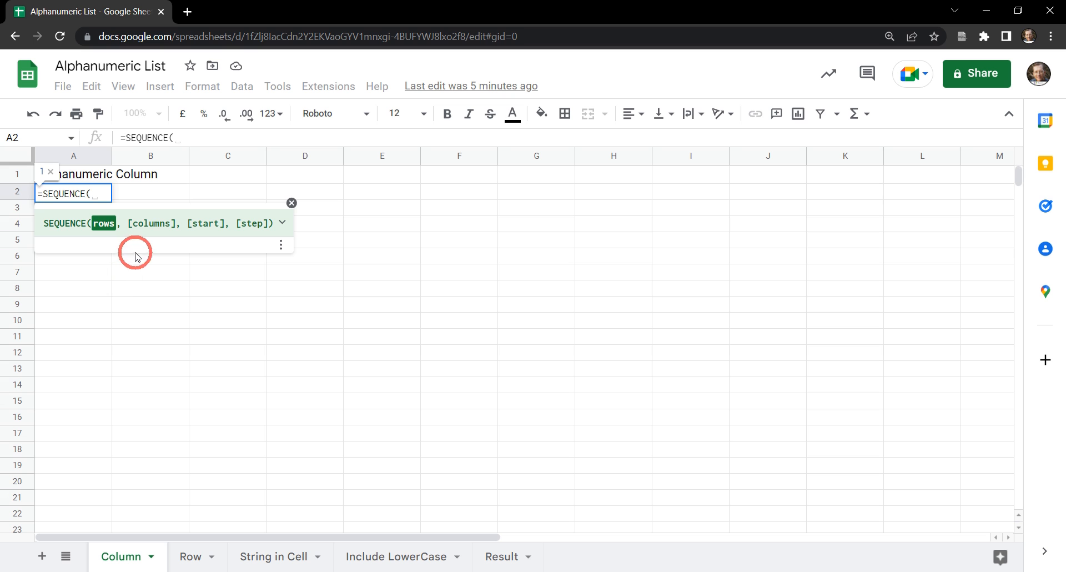
mouse_move(120, 278)
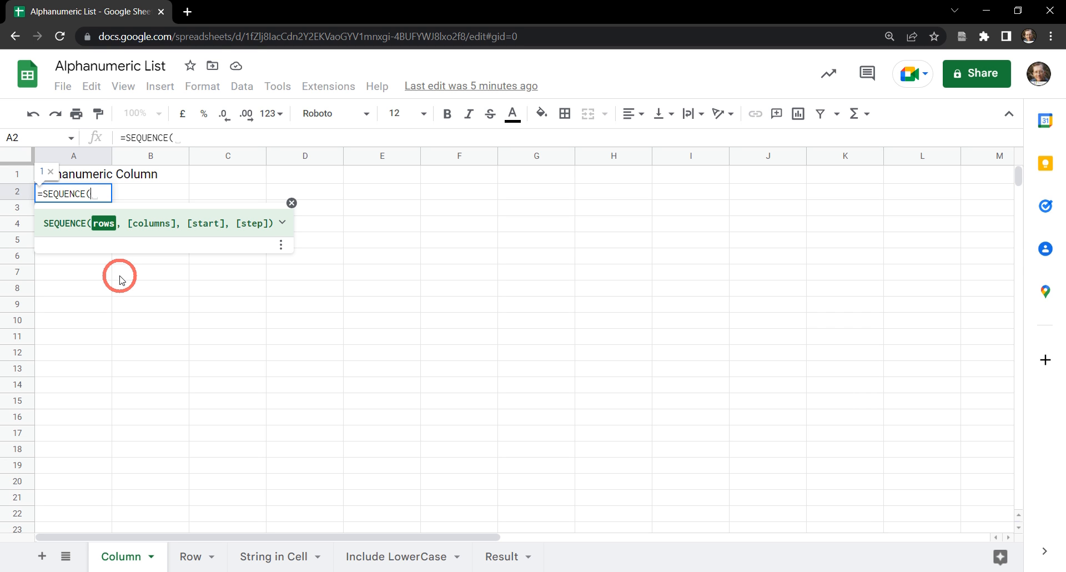
text(36)
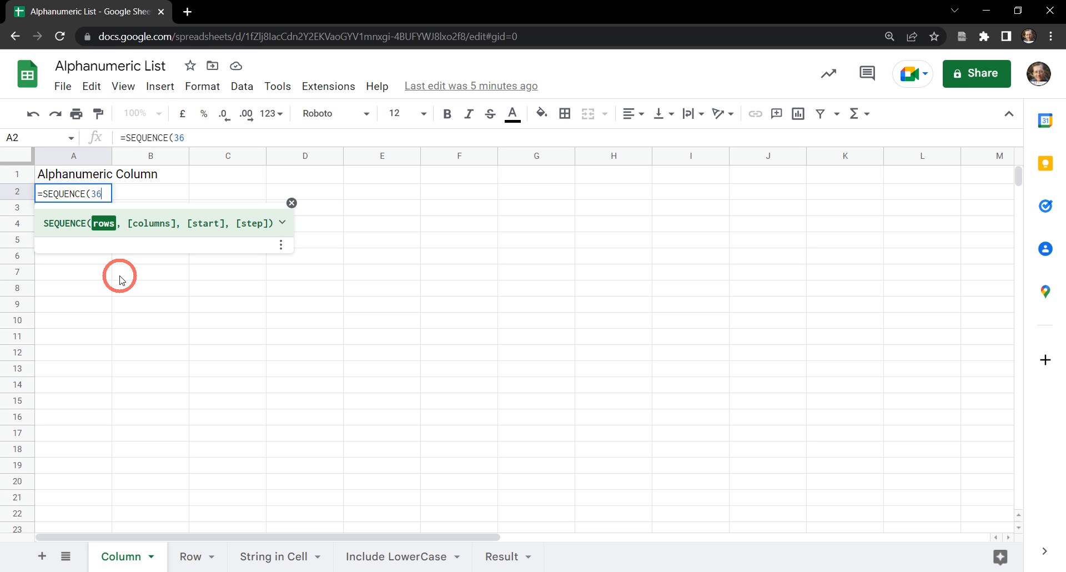
text(,)
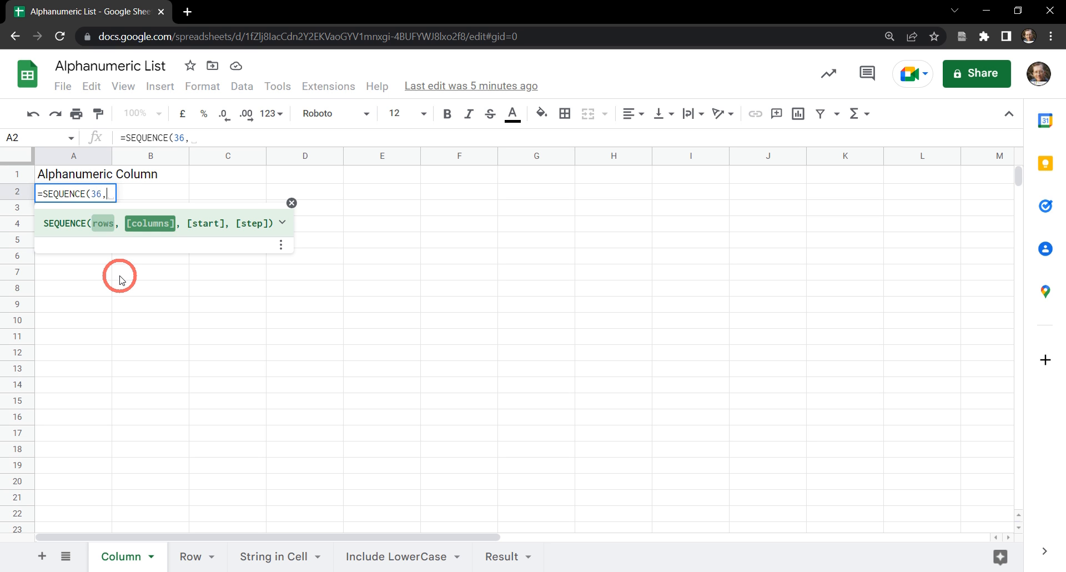
text(1)
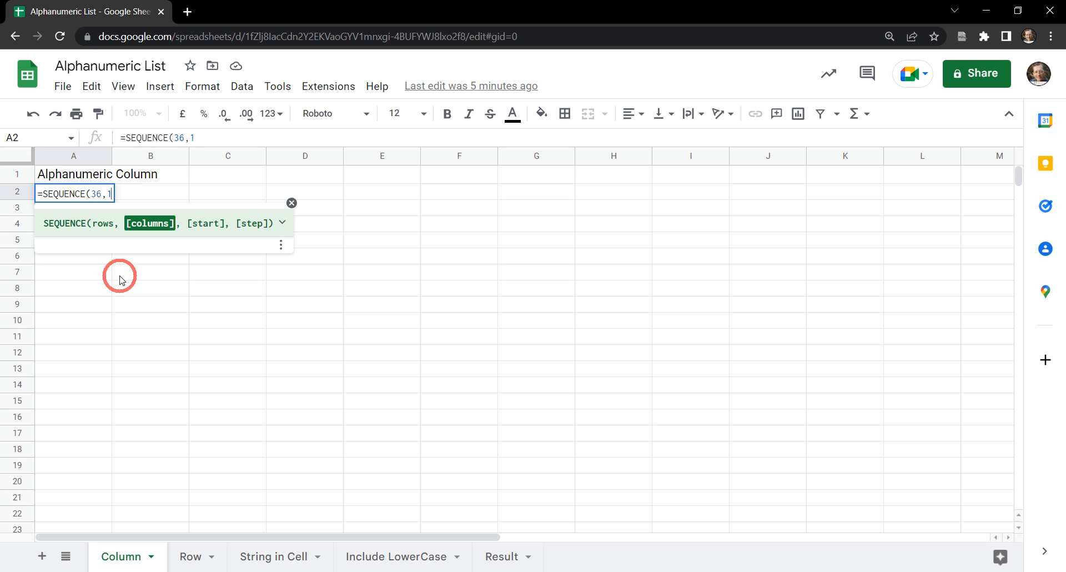
mouse_move(93, 282)
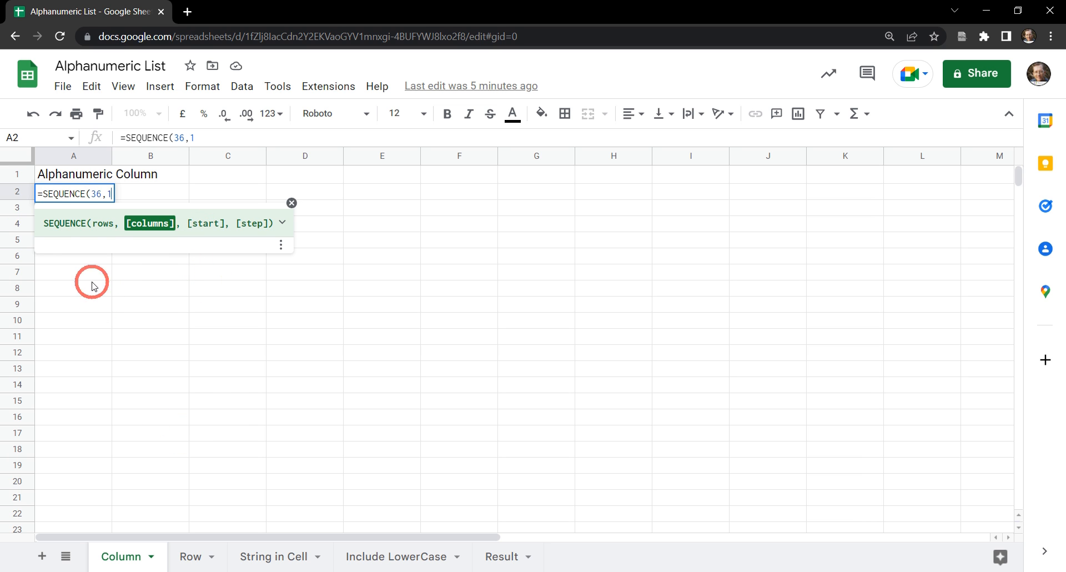
text(,)
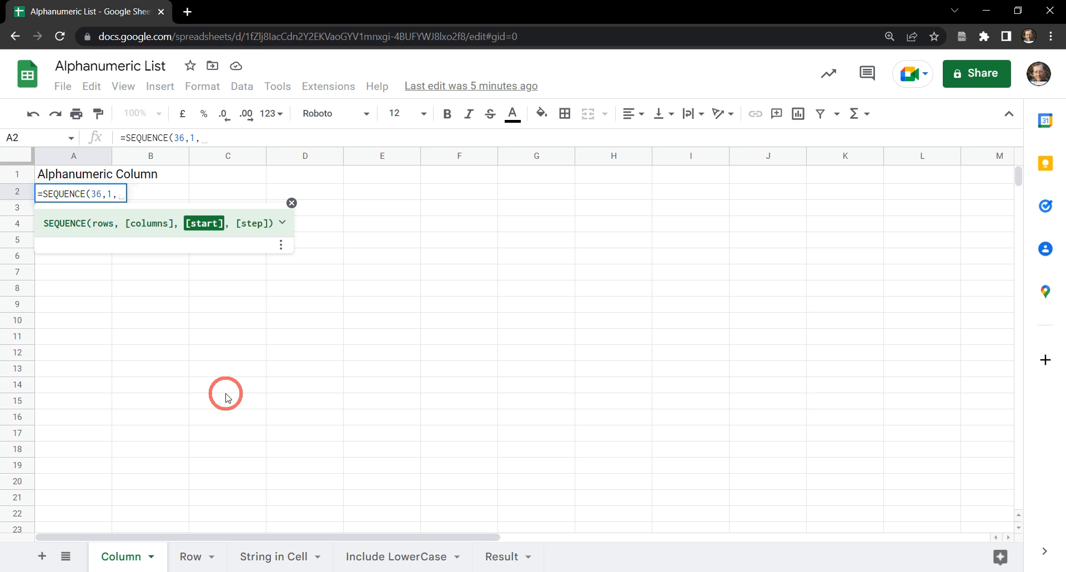
text(0)
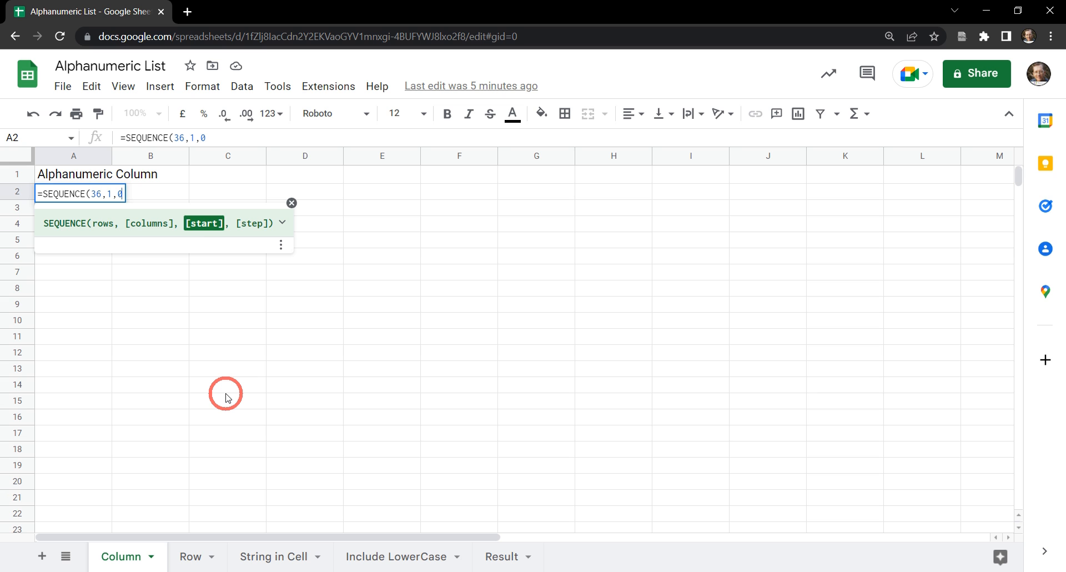
text(,)
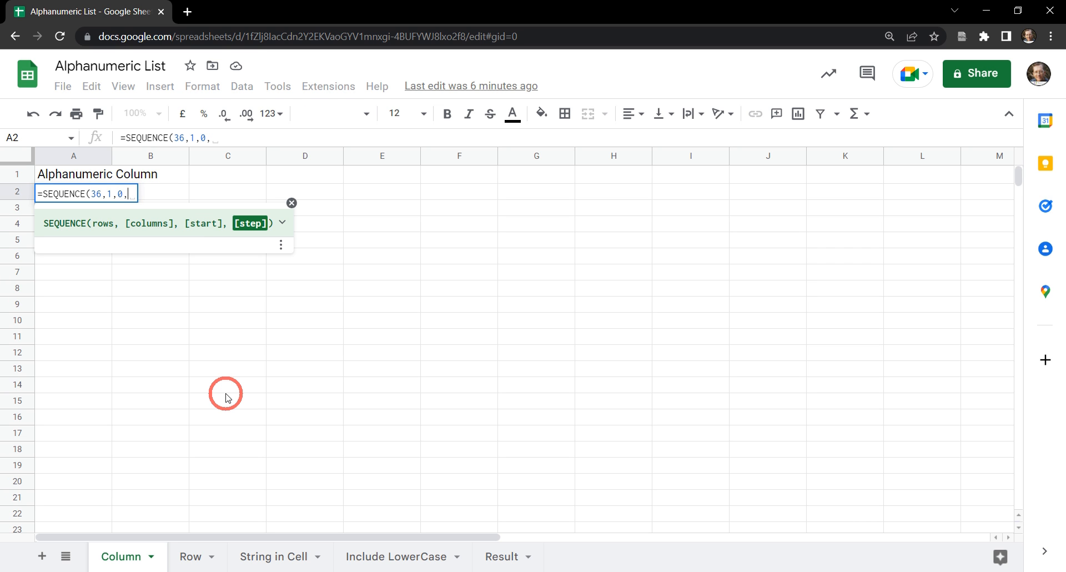
text(1)
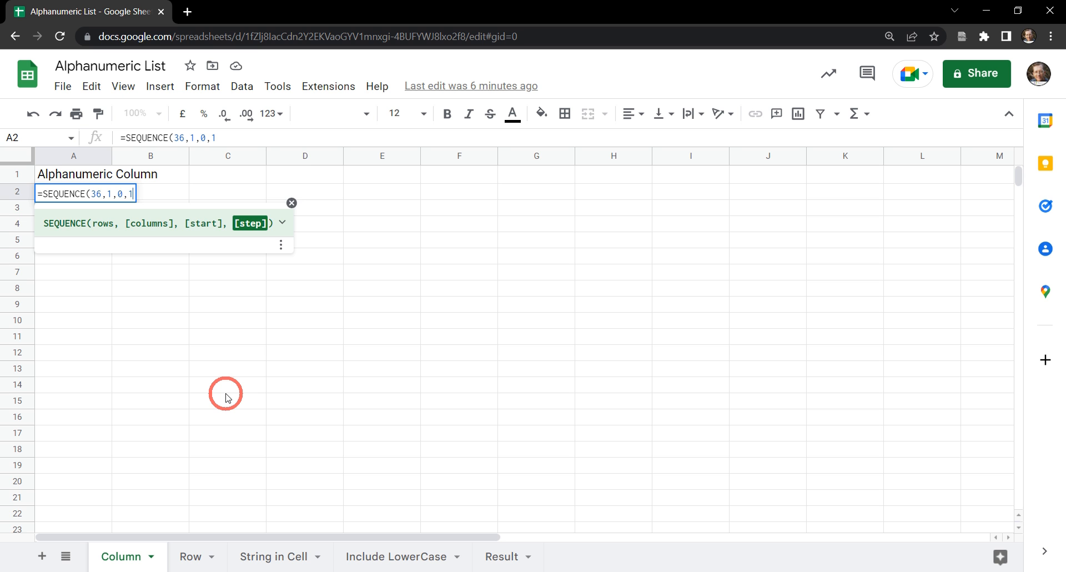
key(Enter)
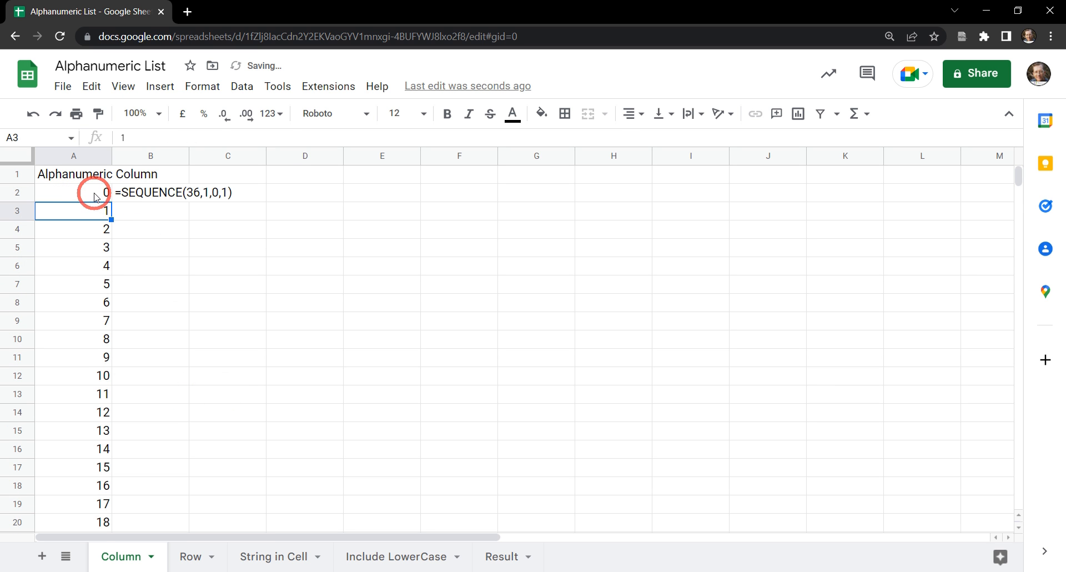
scroll(down, 3)
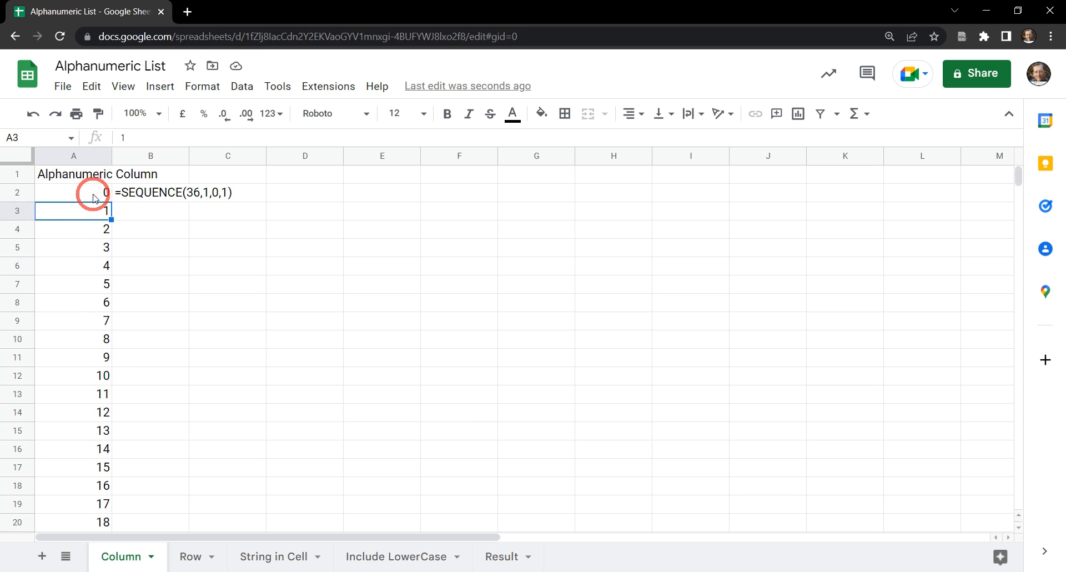
click(73, 193)
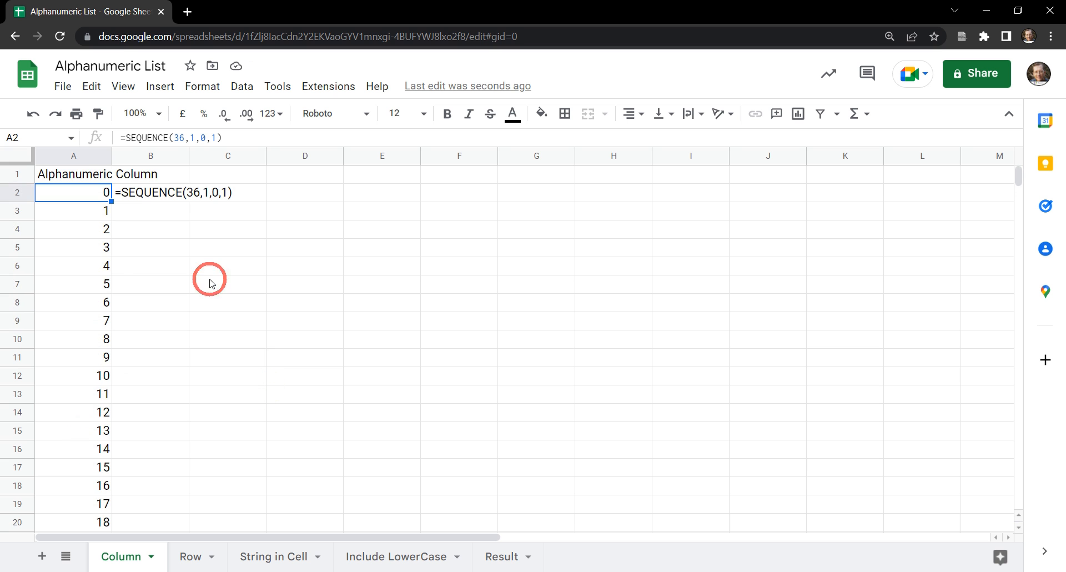
click(150, 229)
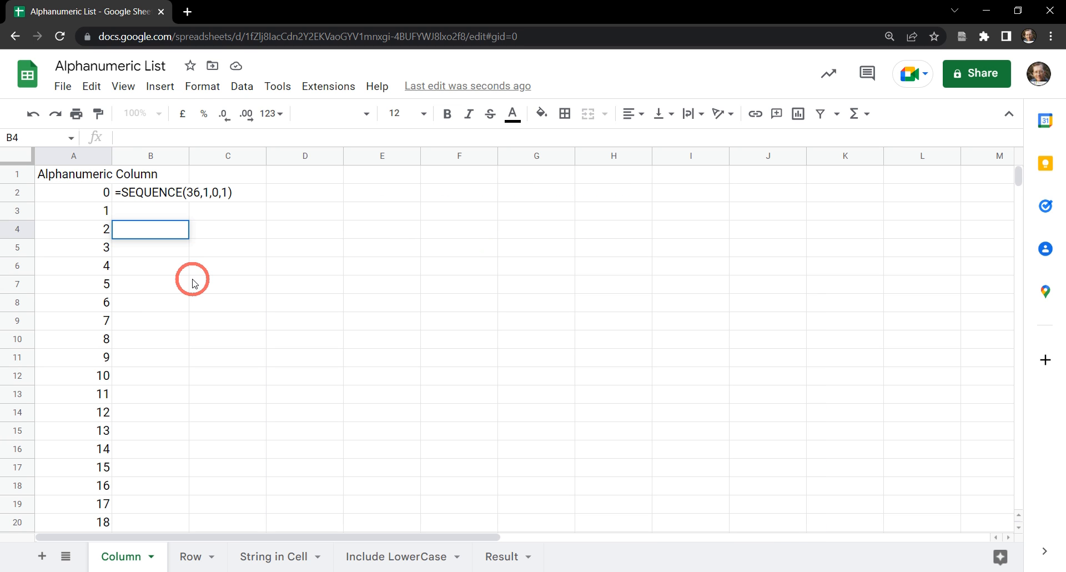
Step: Enter the binary conversion formula =BASE(A4,2) in B4
text(=)
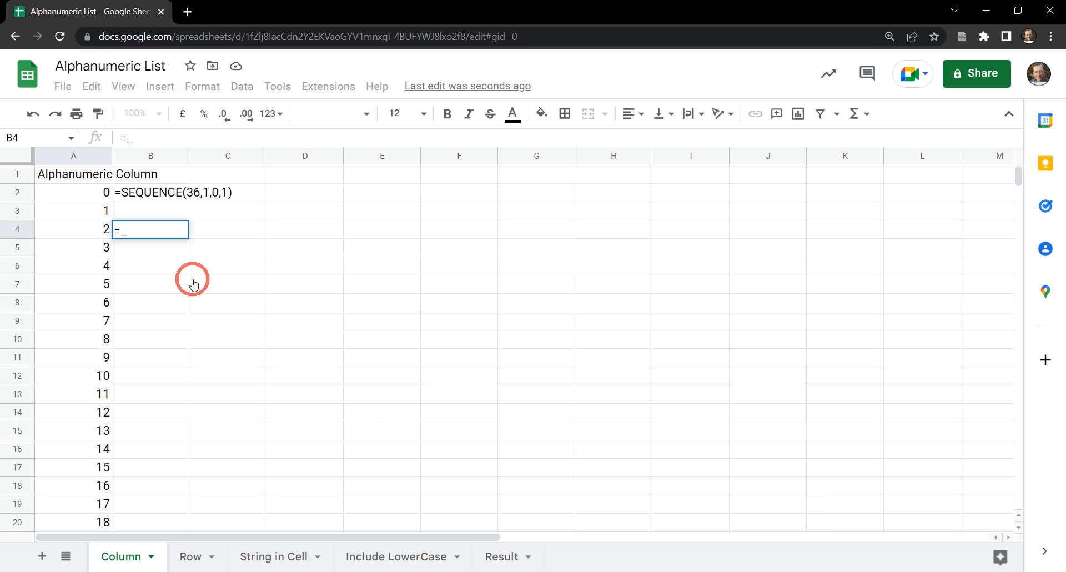
text(=BASE()
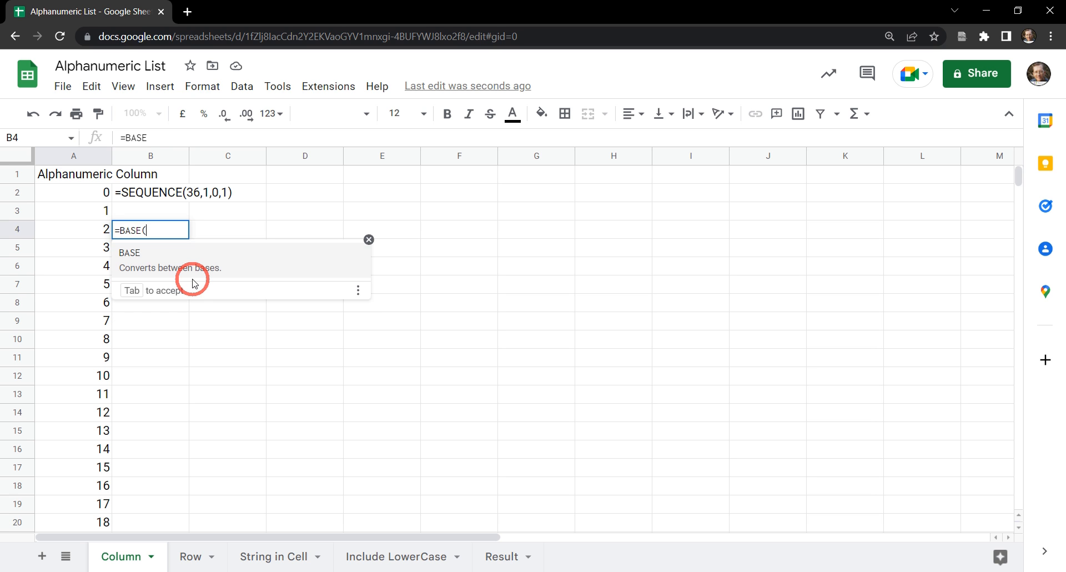
click(72, 229)
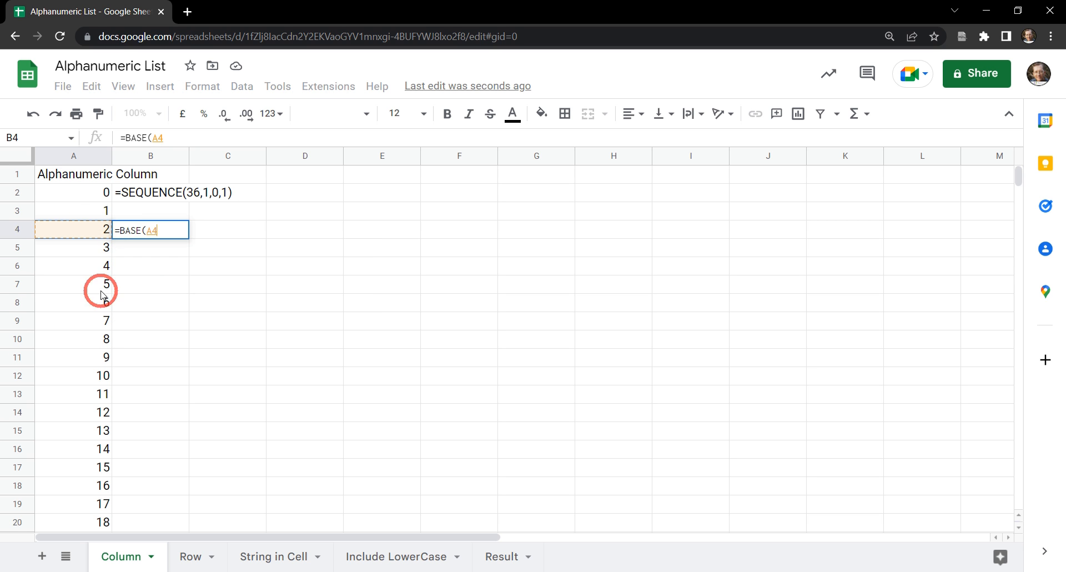
text(,)
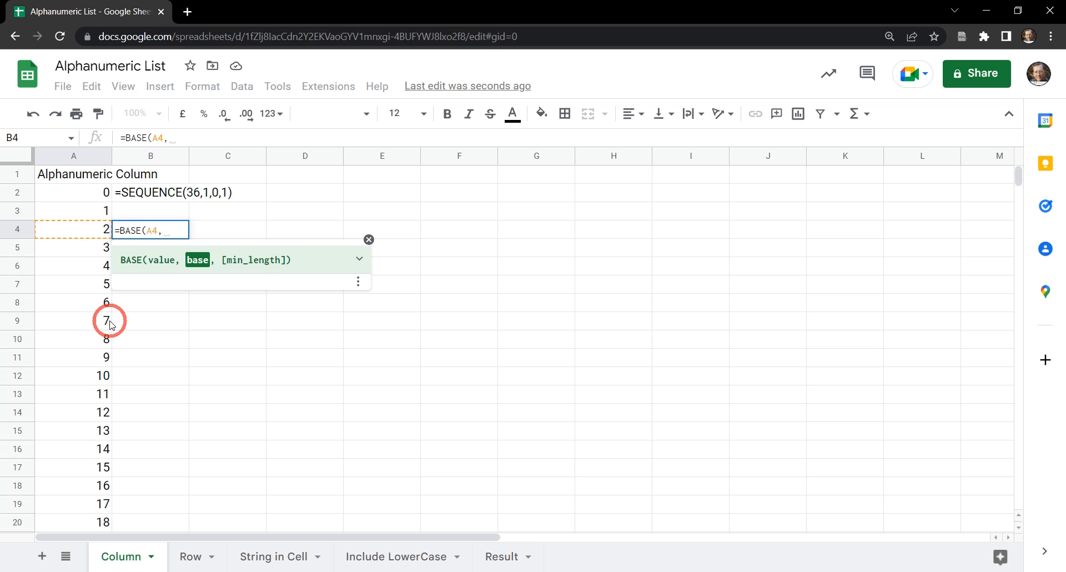
text(2)
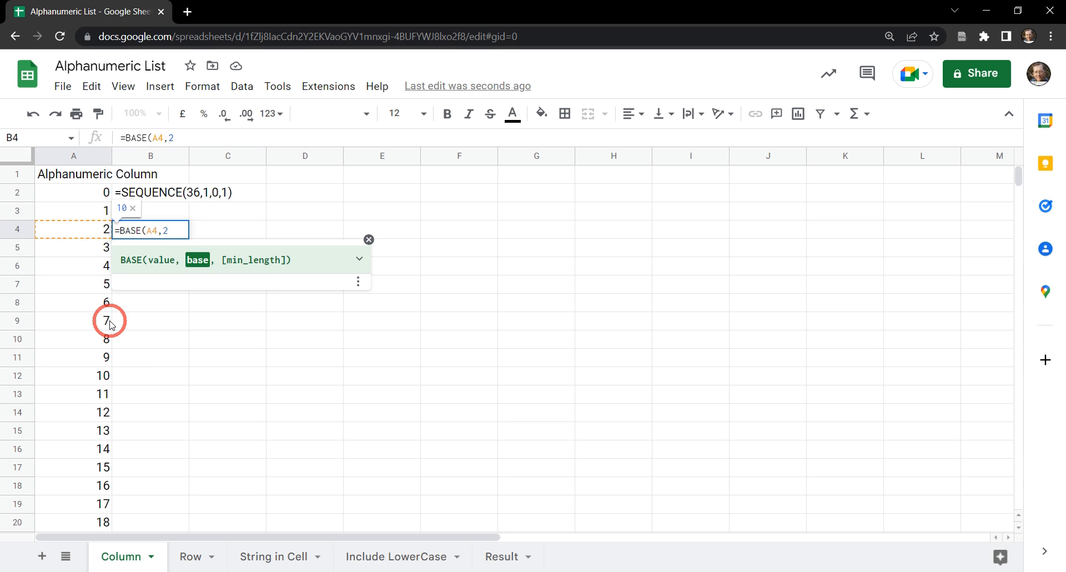
key(Enter)
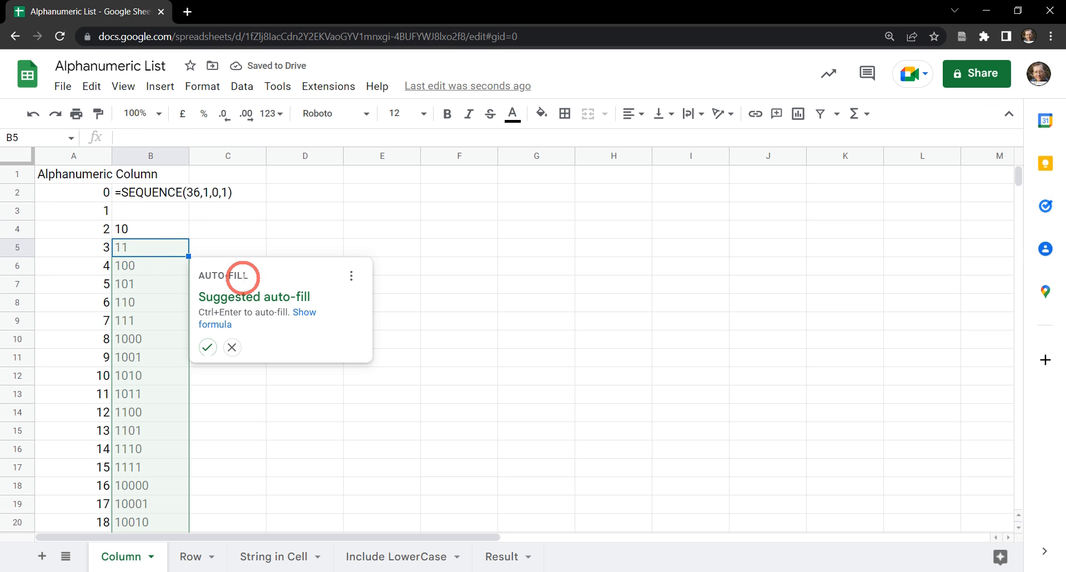
mouse_move(139, 266)
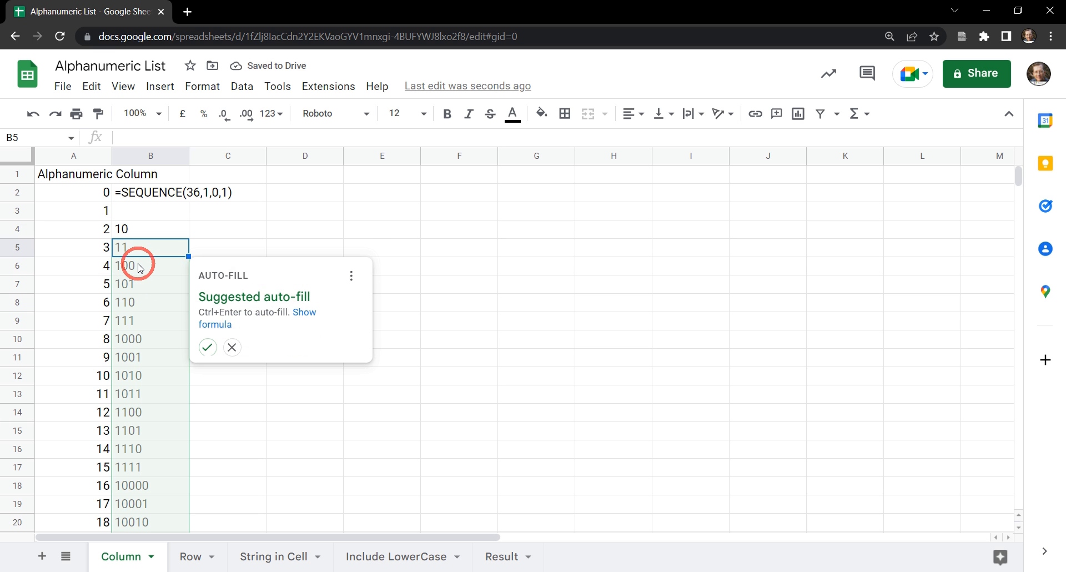
Step: Change B4 to =BASE(A4,36), fill it down to B37, and check the results
scroll(down, 3)
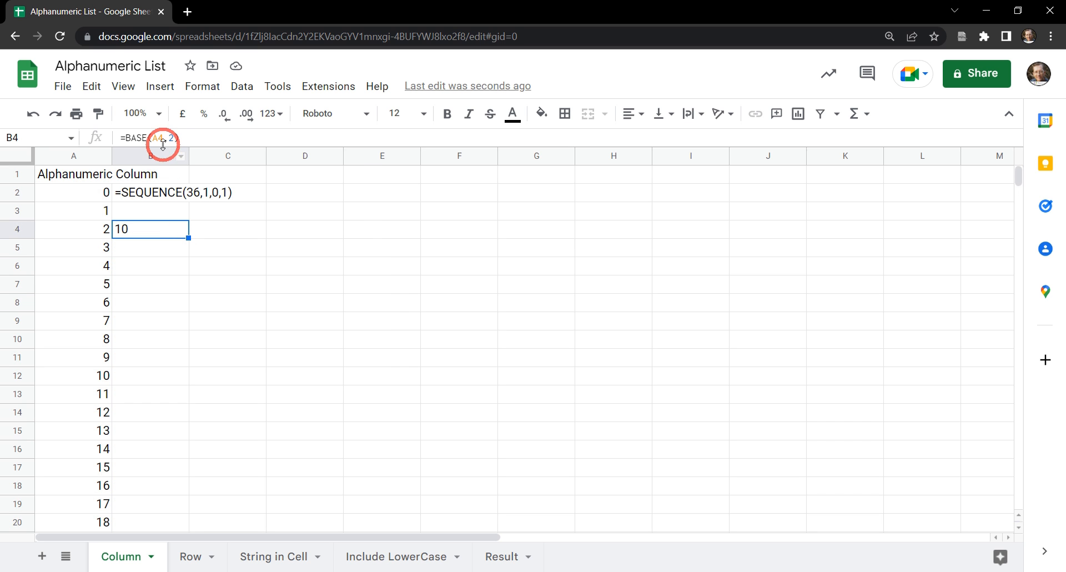
text(=BASE(A4,2))
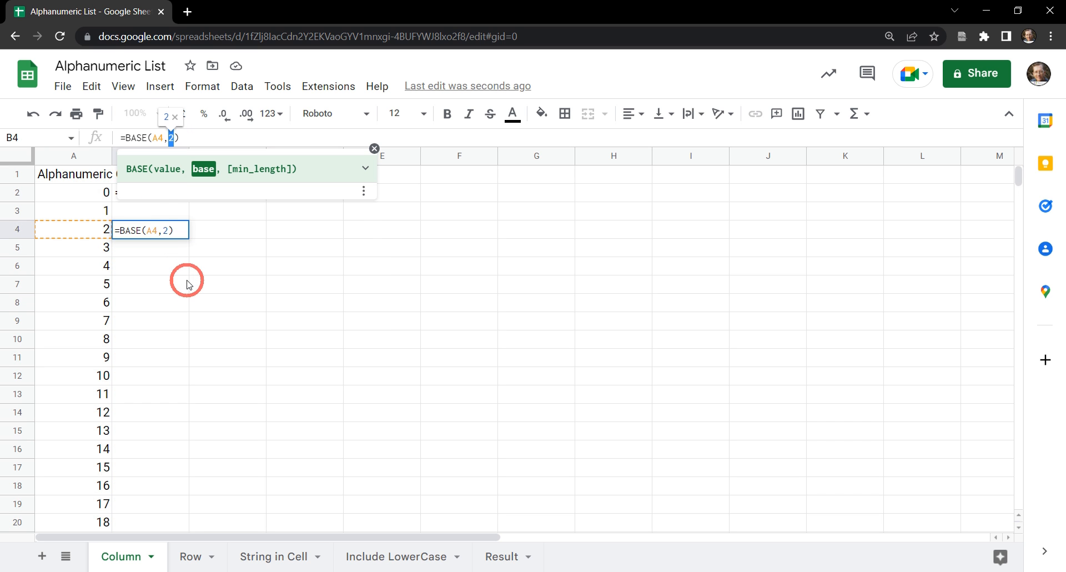
text(36)
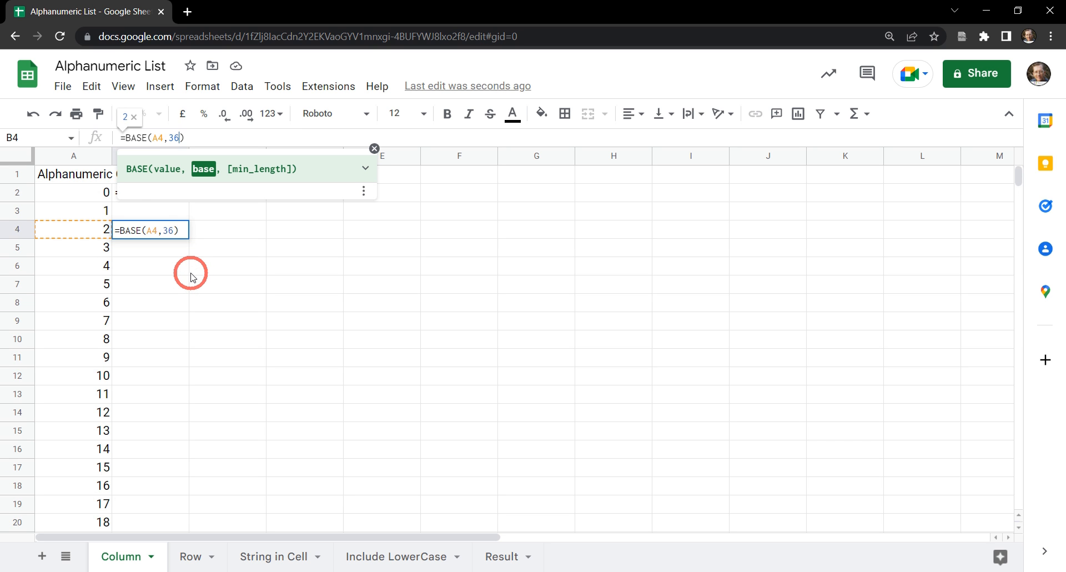
key(Enter)
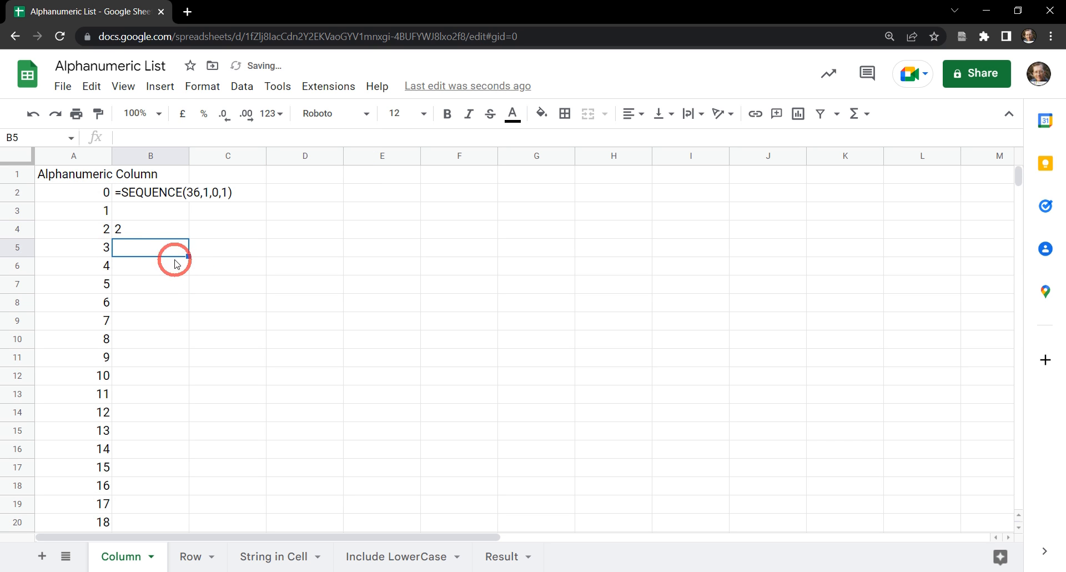
click(150, 229)
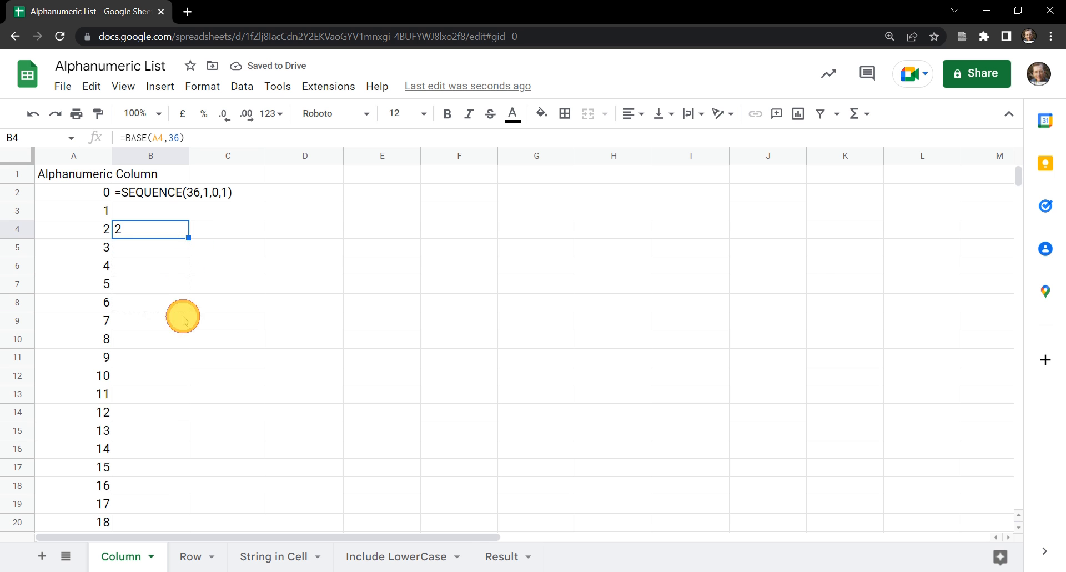
scroll(down, 3)
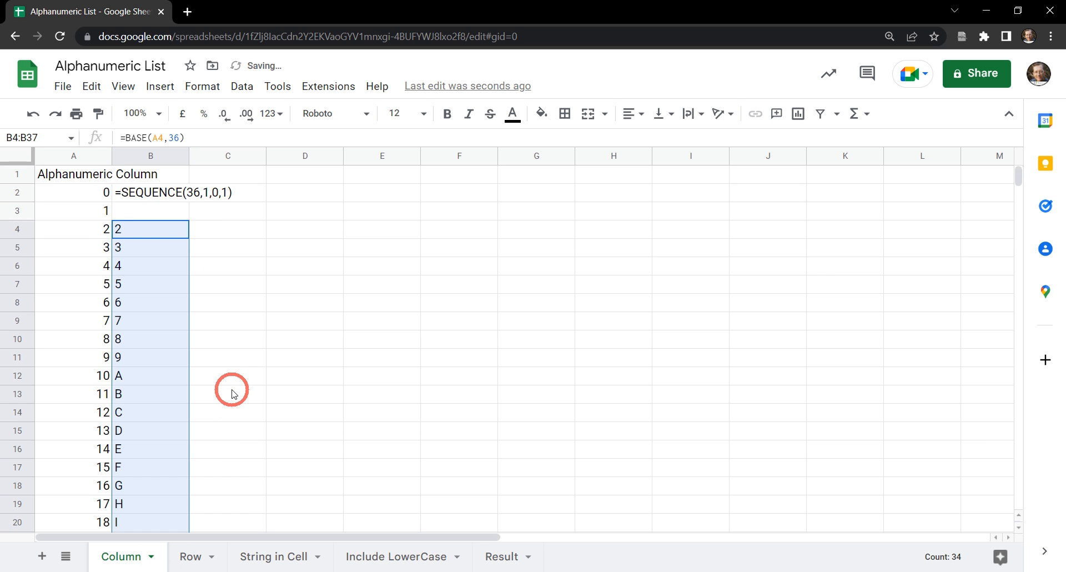
mouse_move(140, 338)
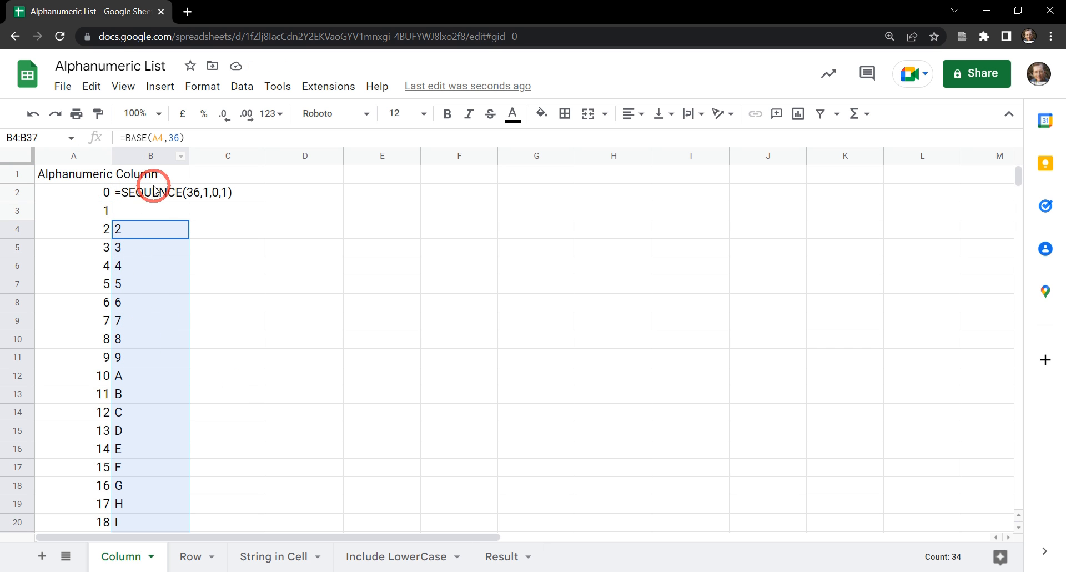
mouse_move(159, 235)
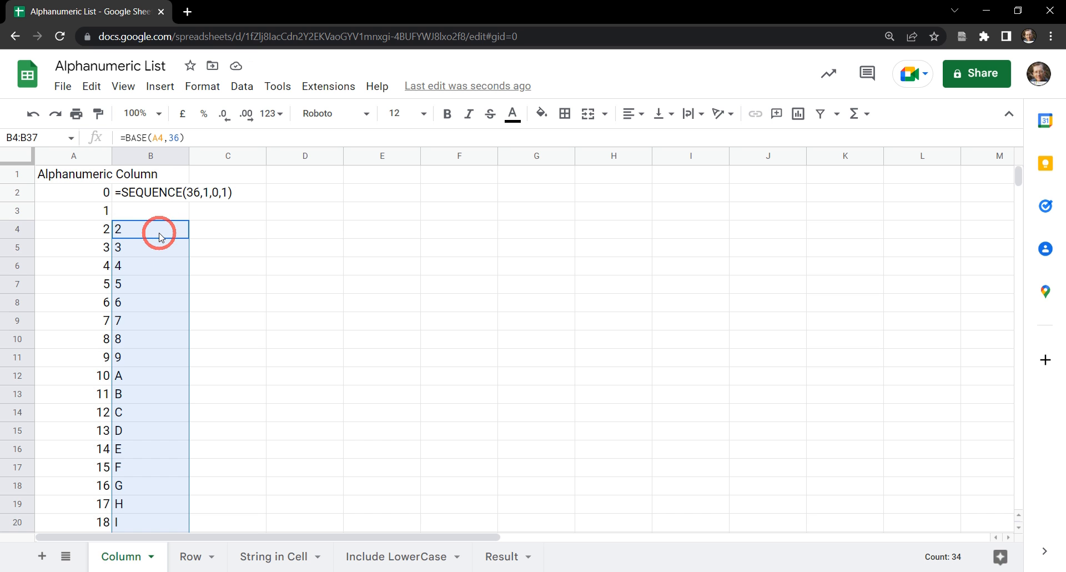
scroll(down, 3)
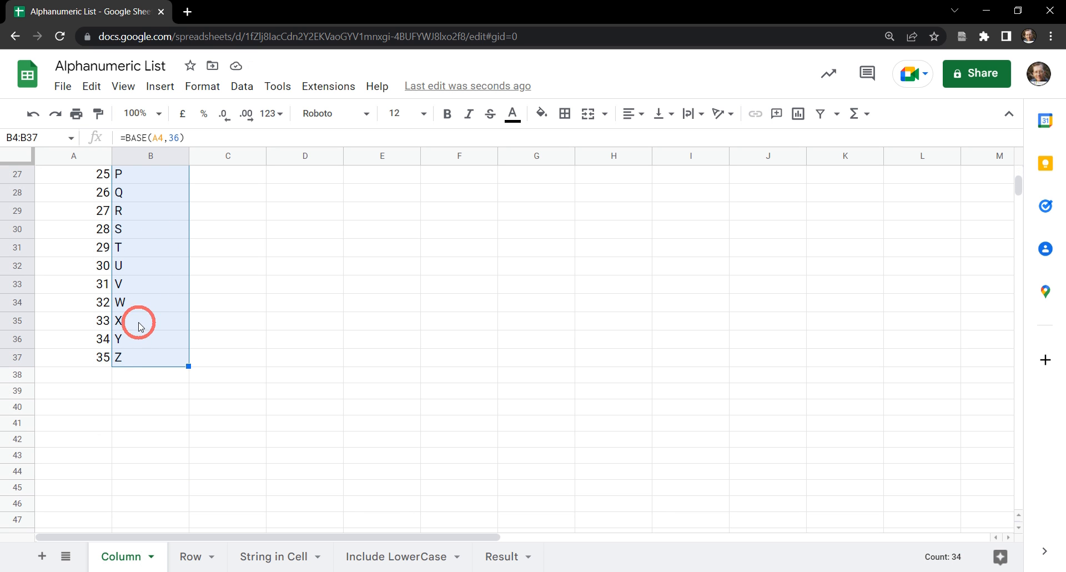
mouse_move(146, 357)
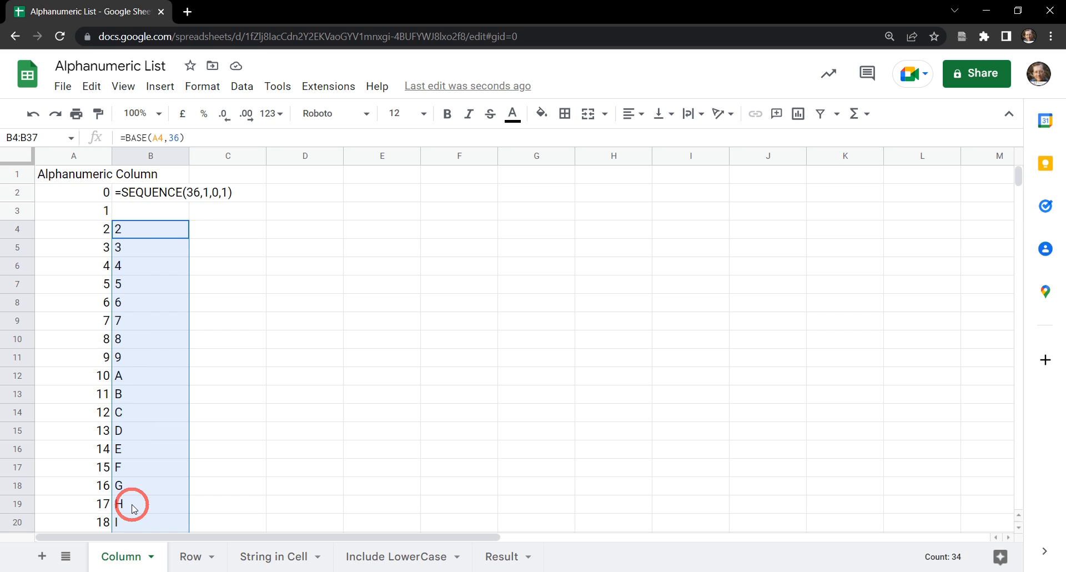
scroll(down, 3)
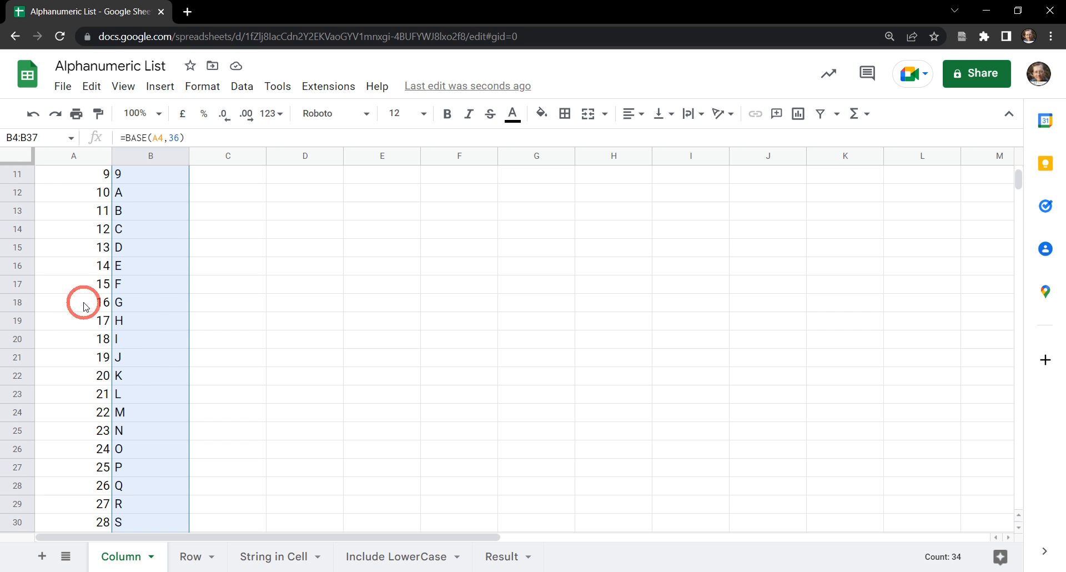
scroll(up, 3)
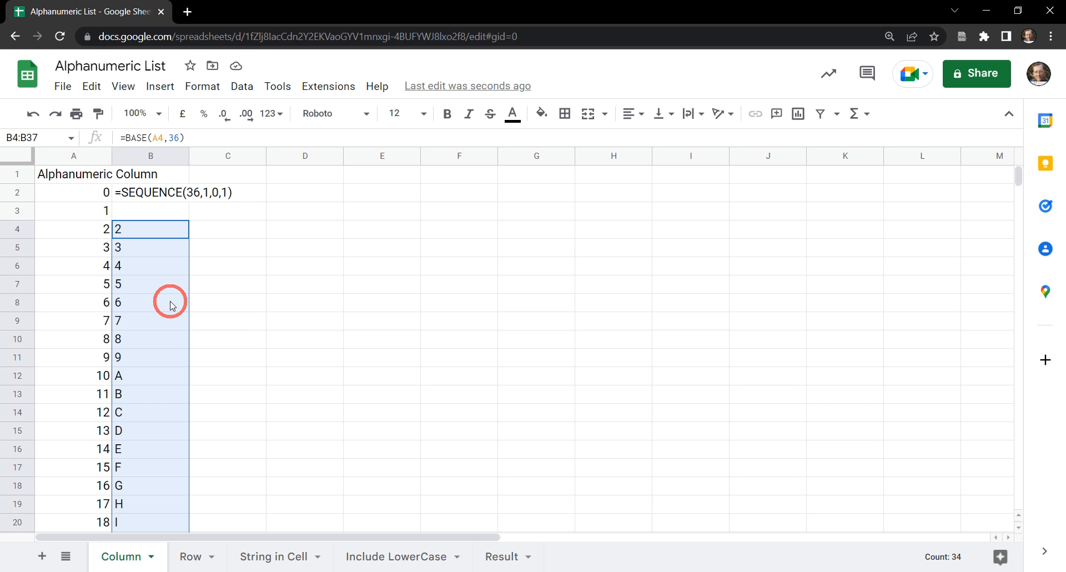
Step: Clear column B and rewrite A2 as =BASE(SEQUENCE(36,1,0,1),36)
key(Delete)
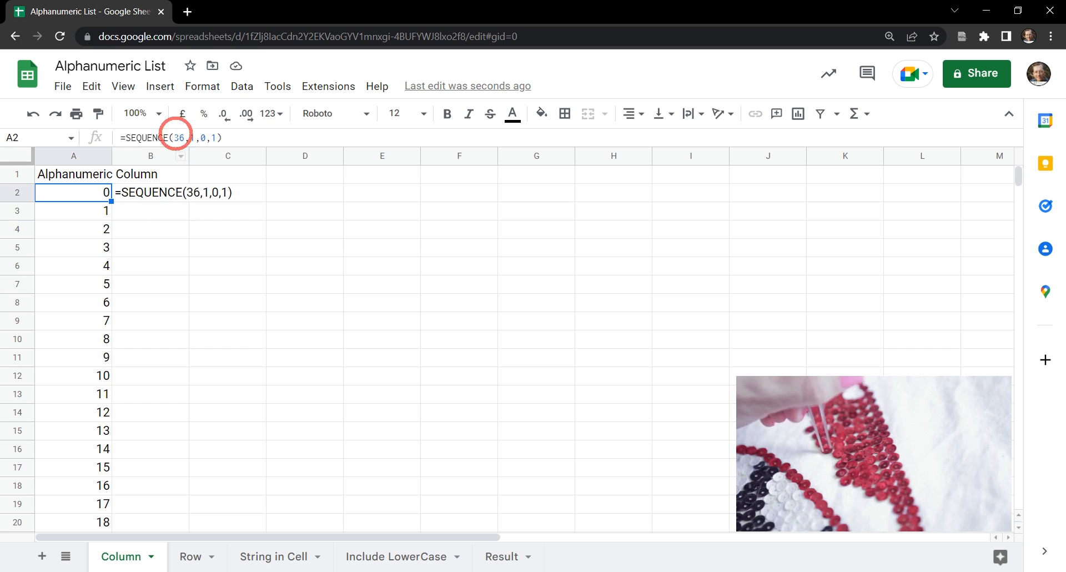
double_click(72, 193)
text(BASE()
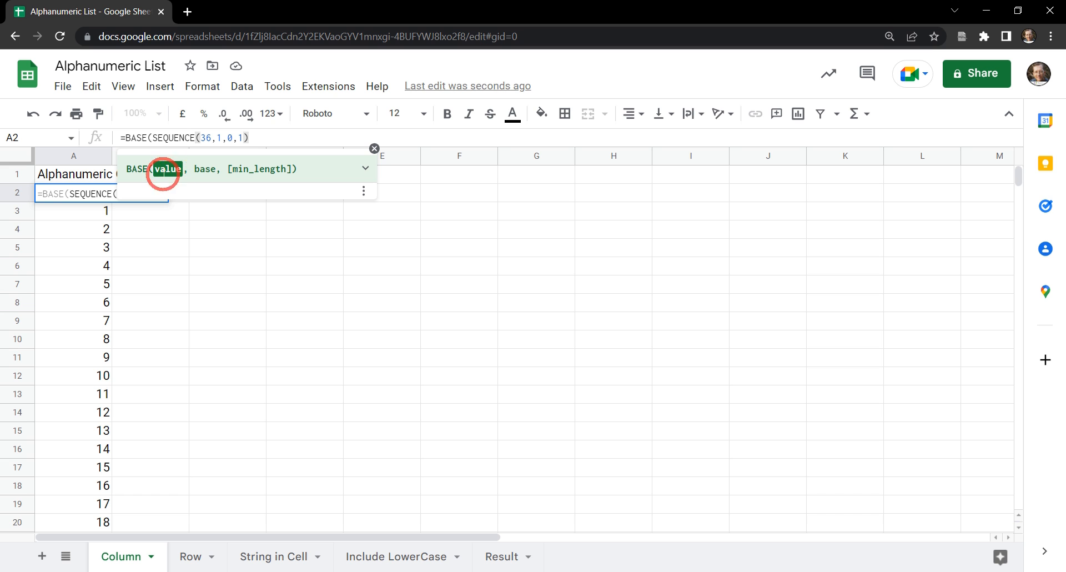
mouse_move(327, 137)
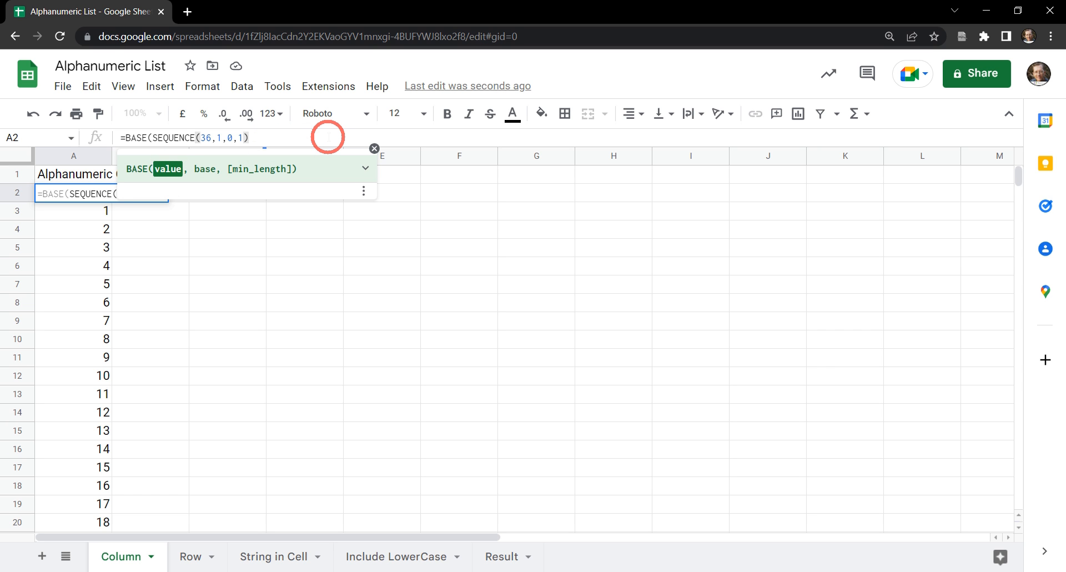
text(,)
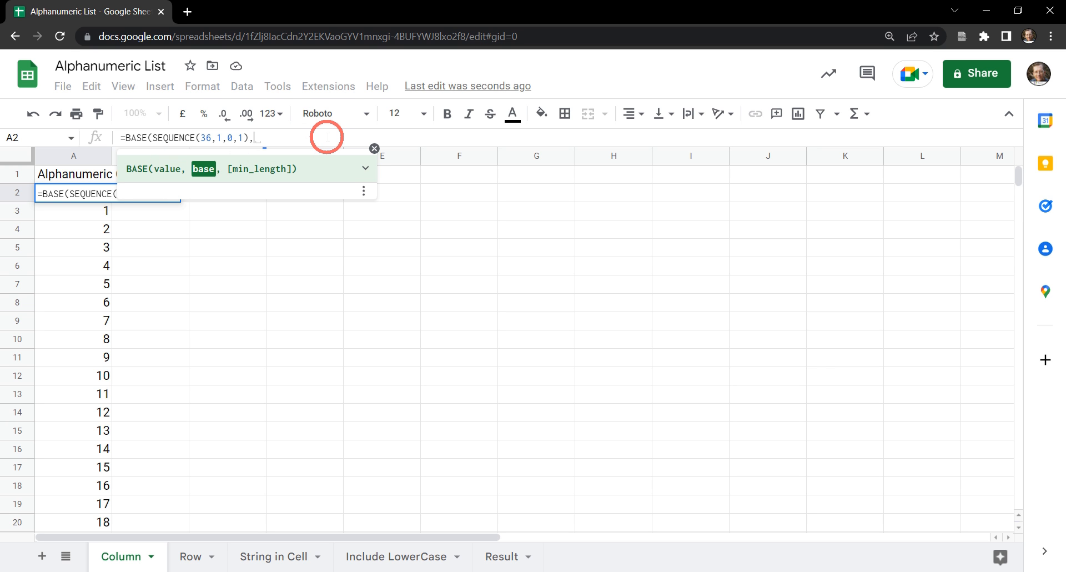
text(3)
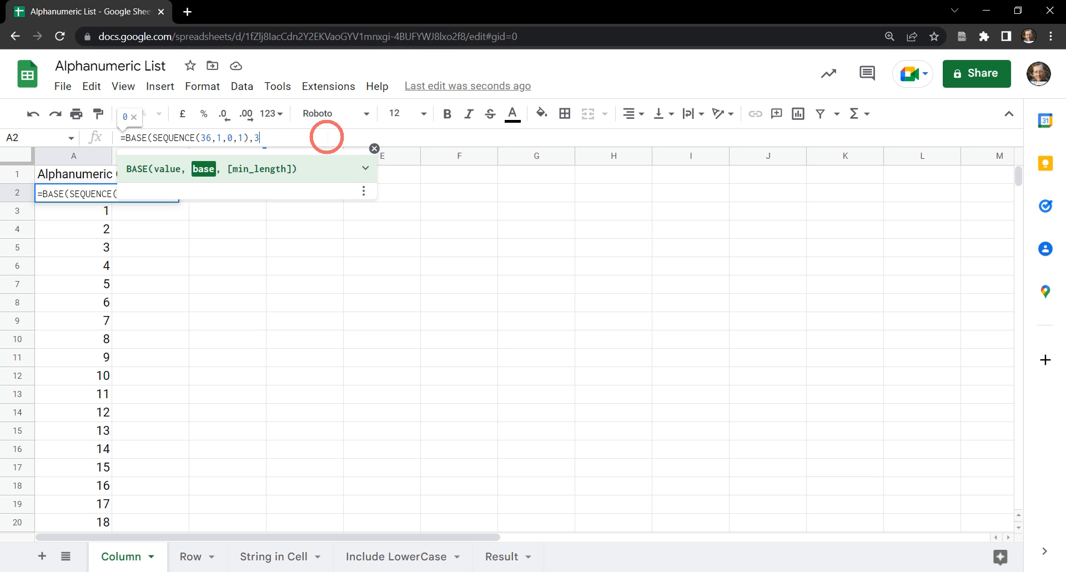
text(6)
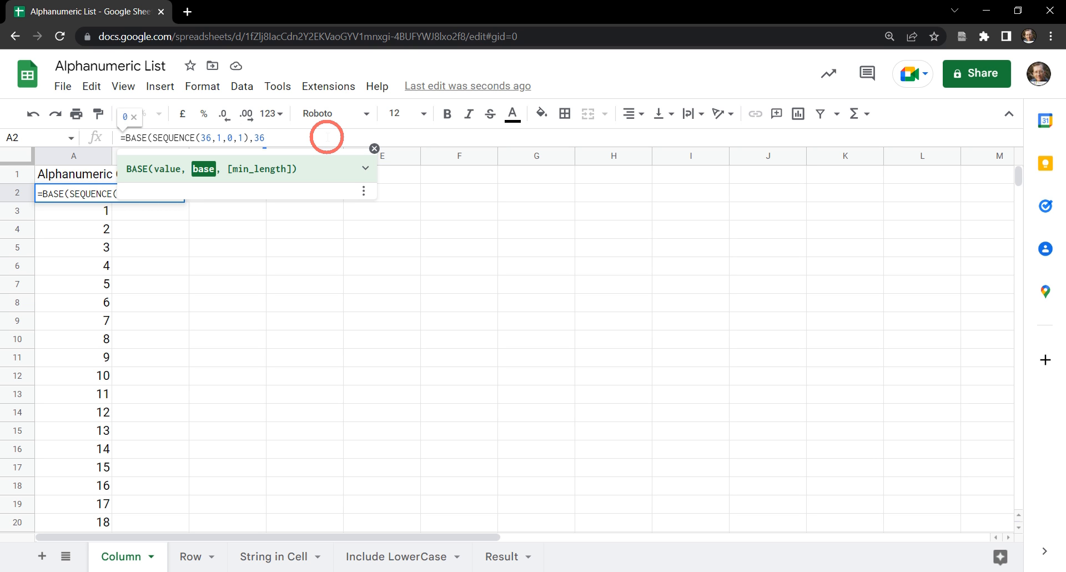
text())
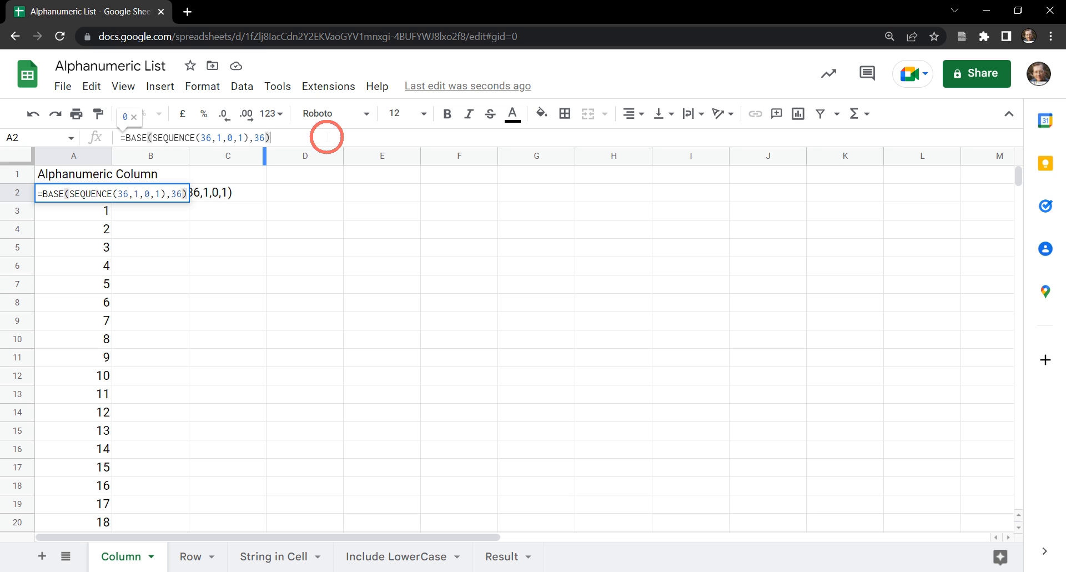
key(Enter)
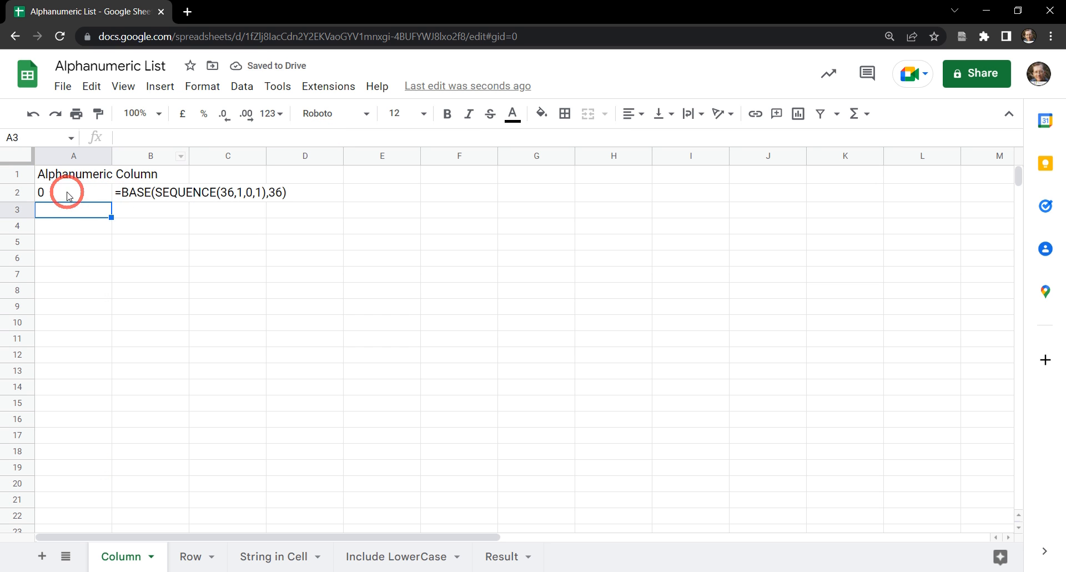
Step: Wrap A2's formula in ARRAYFORMULA so 0–9 then letters fill column A
click(62, 192)
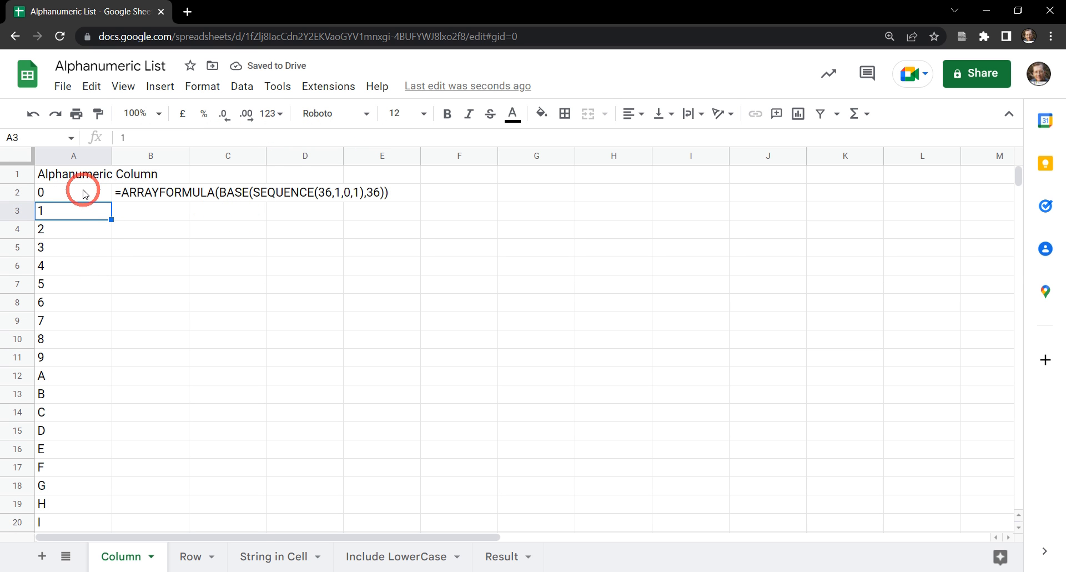
scroll(down, 3)
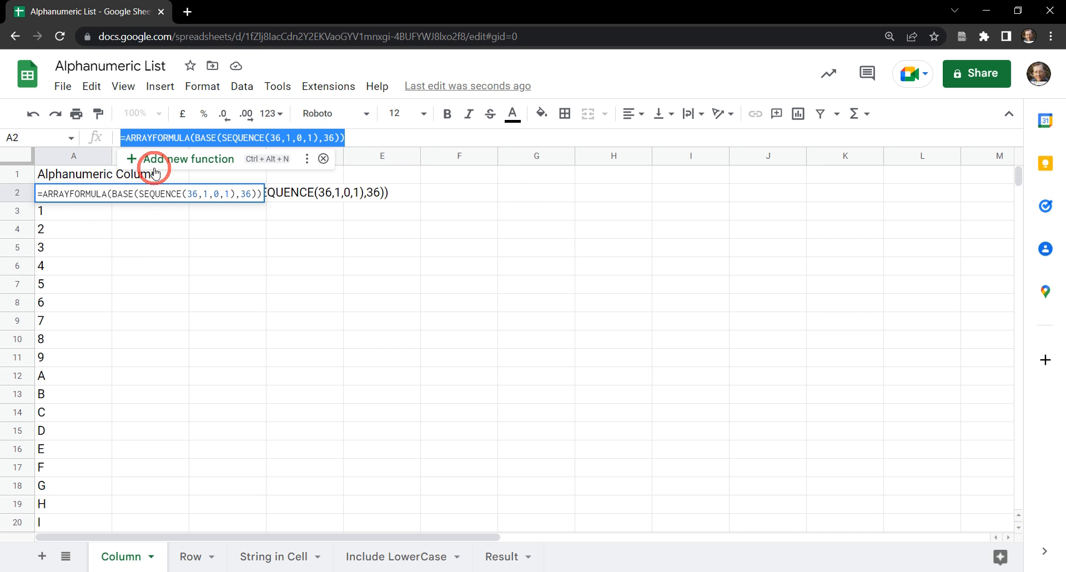
mouse_move(361, 329)
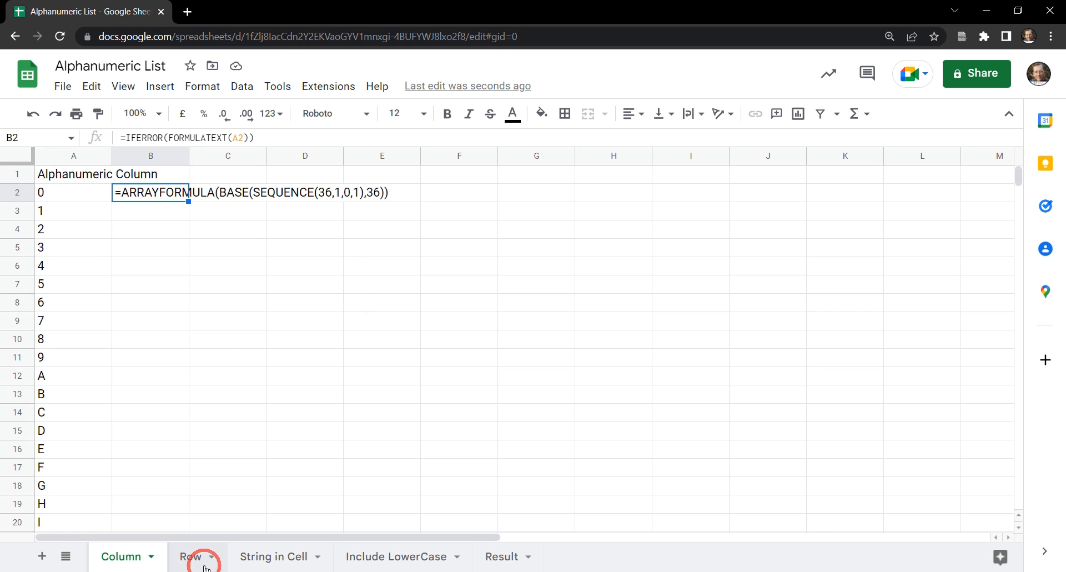
Step: On the Row sheet, enter =ARRAYFORMULA(BASE(SEQUENCE(1,36,0,1),36)) in A2 and verify row 2
click(190, 556)
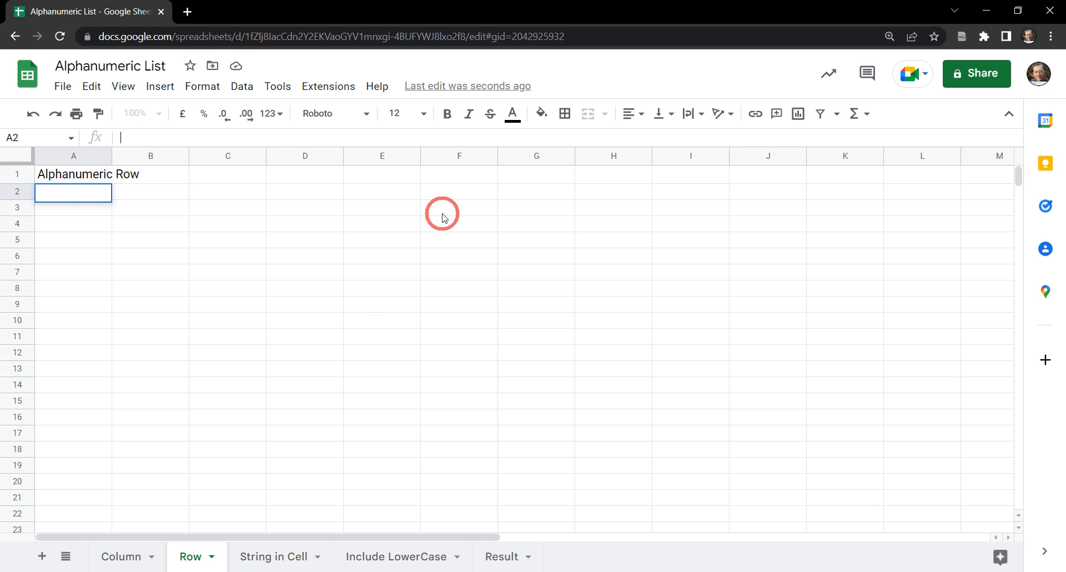
text(=ARRAYFORMULA(BASE(SEQUENCE(36,1,0,1),36)))
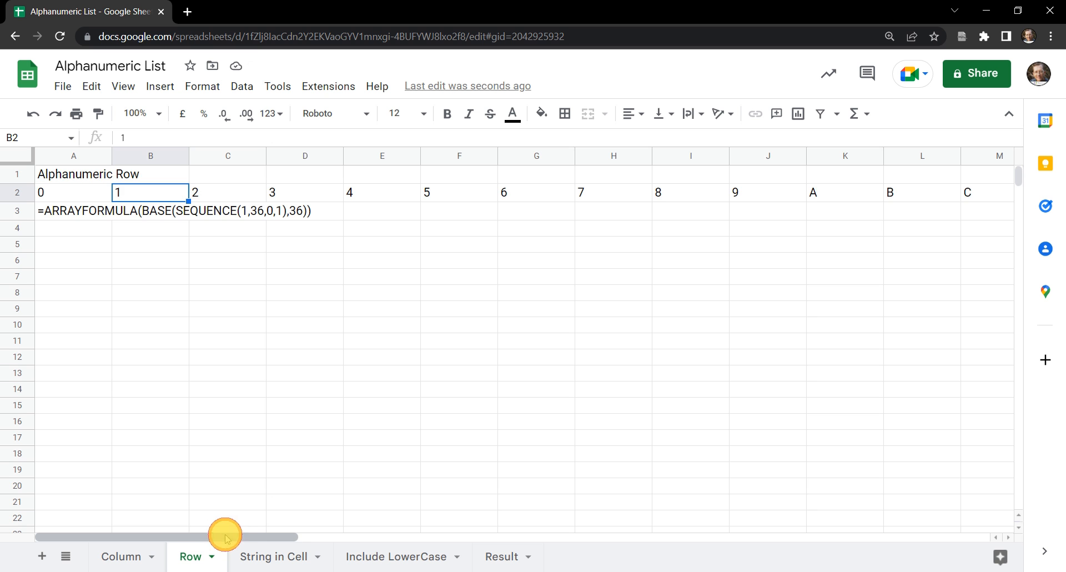
drag(225, 536, 464, 526)
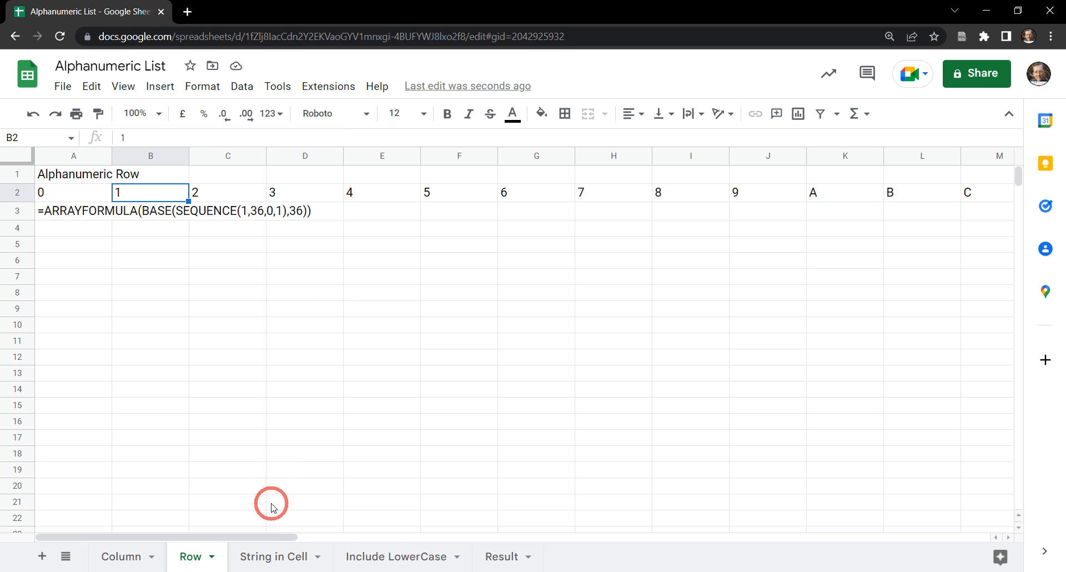
click(280, 557)
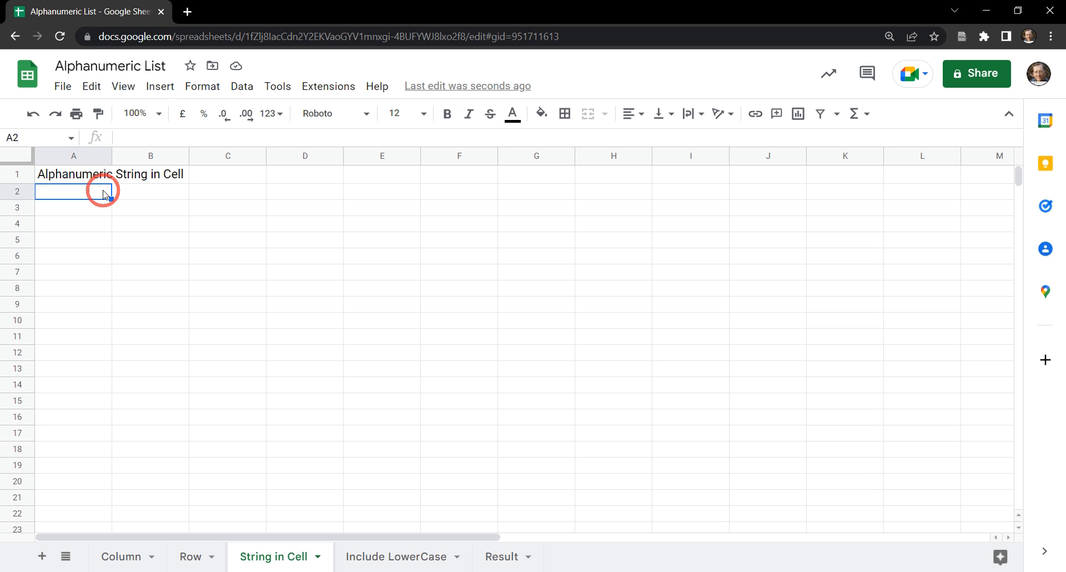
mouse_move(301, 208)
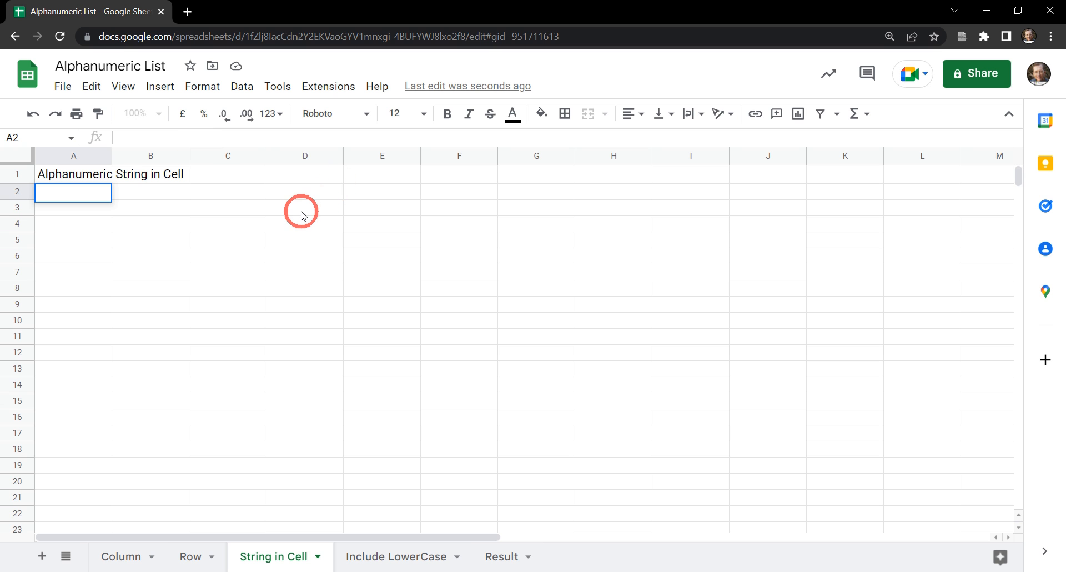
text(=ARRAYFORMULA(BASE(SEQUENCE(1,36,0,1),36)))
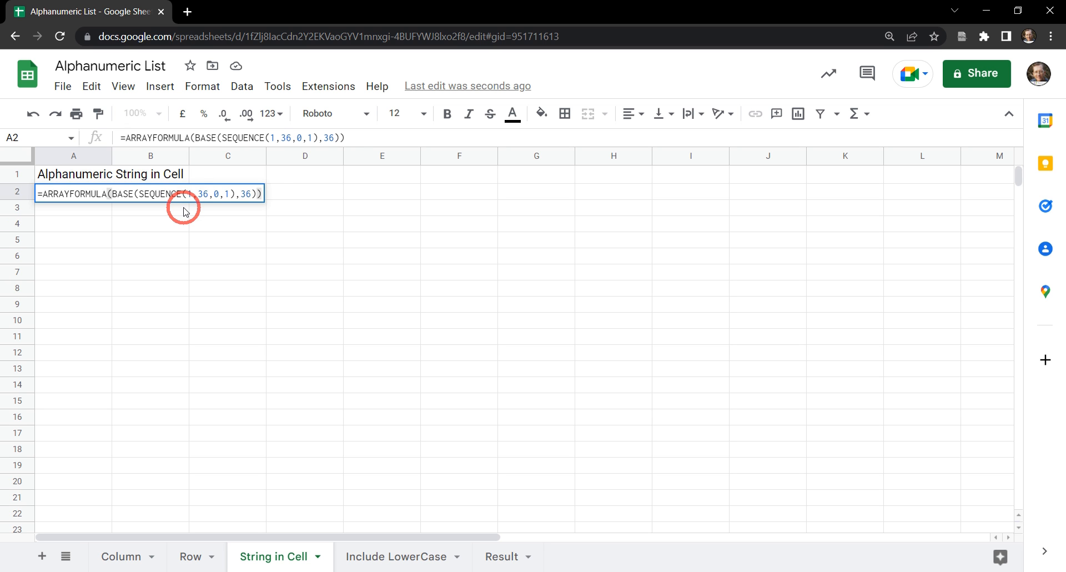
text(JOIN()
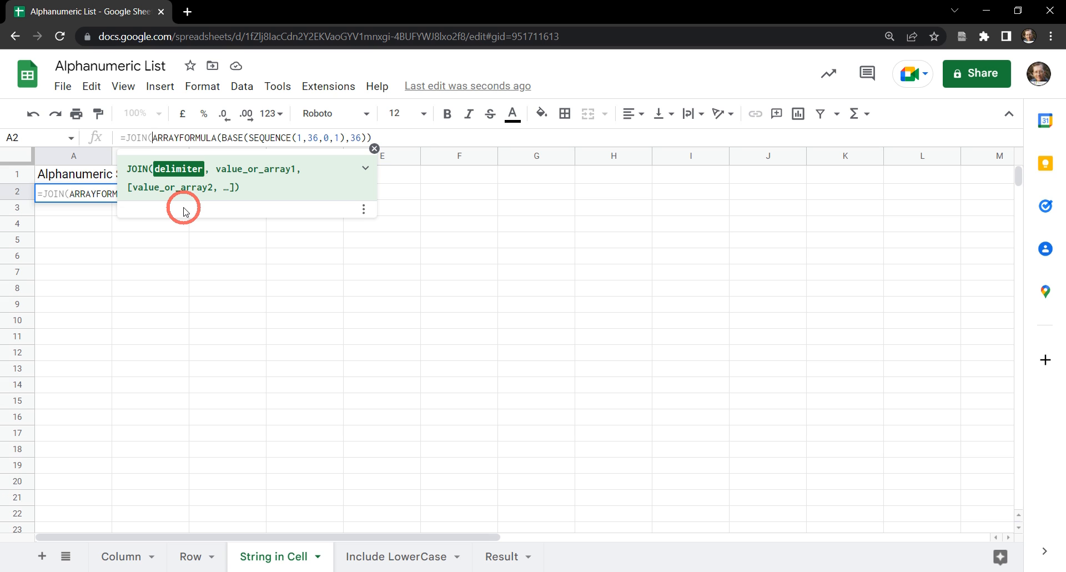
text("")
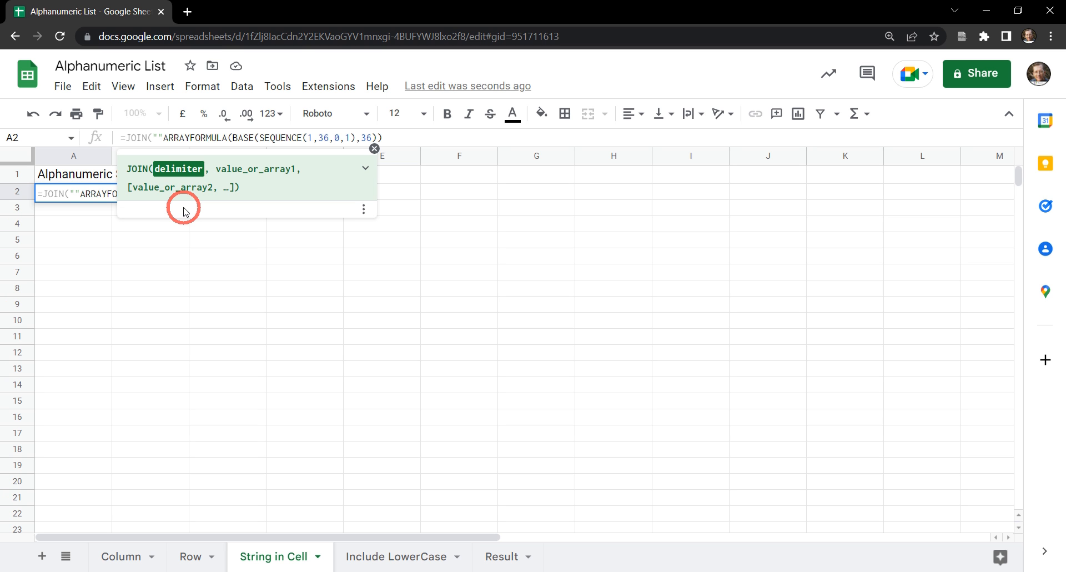
text(,)
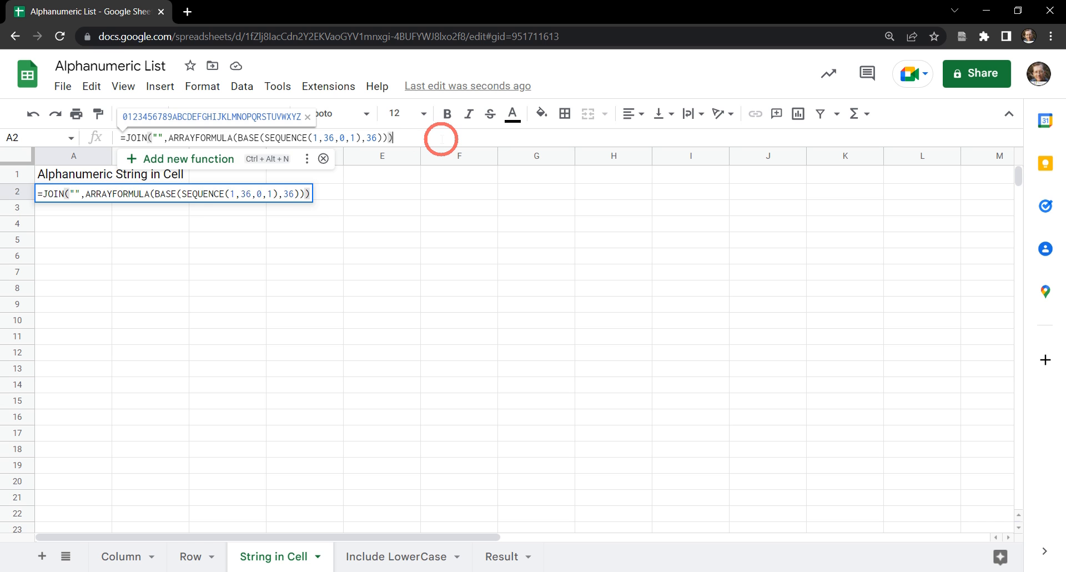
key(Enter)
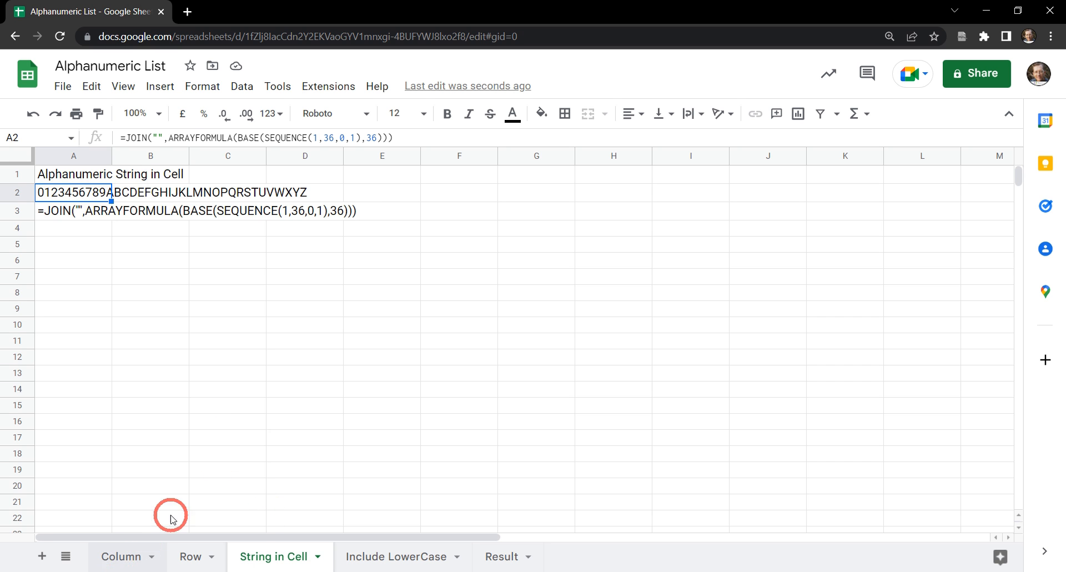
Step: Back on the Column sheet, scroll down to confirm the list ends at Z in row 37
click(114, 556)
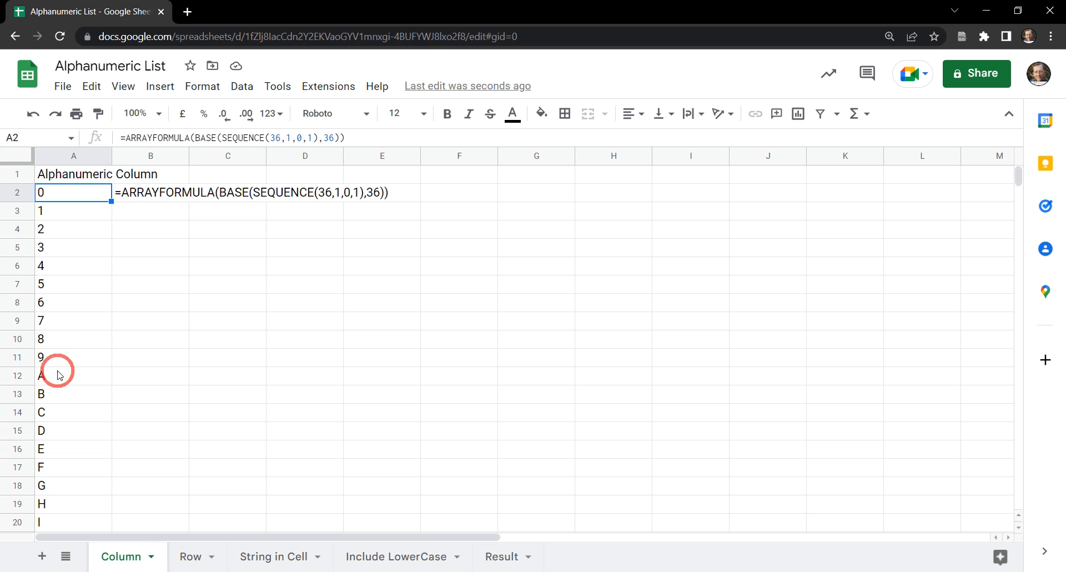
scroll(down, 3)
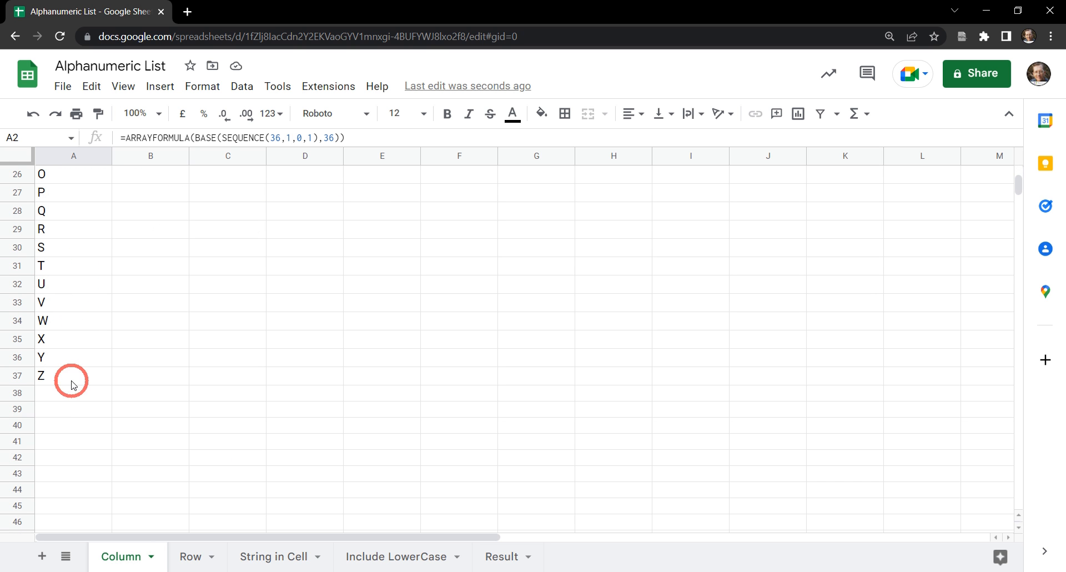
scroll(down, 3)
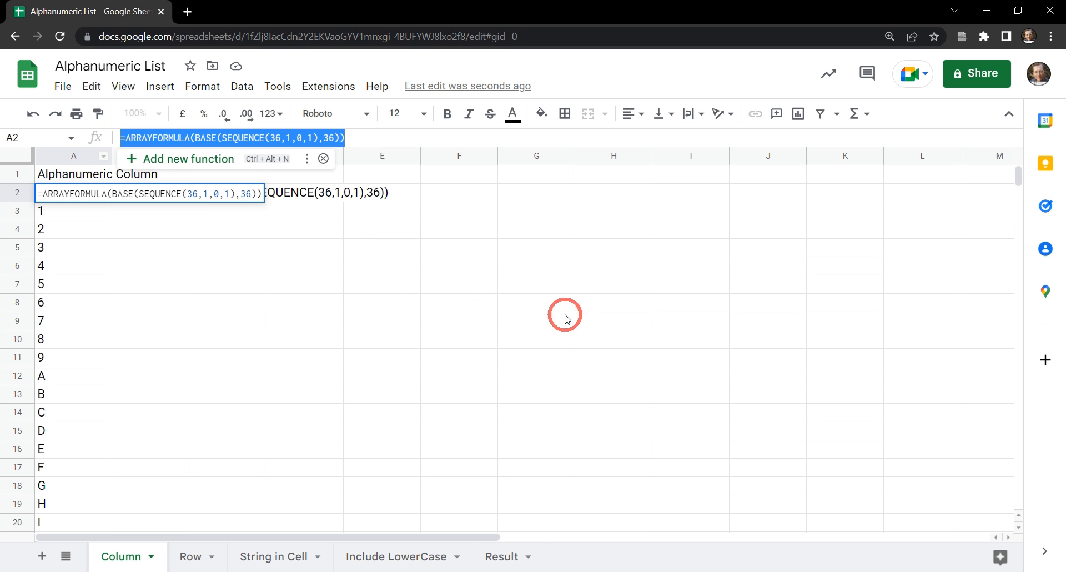
mouse_move(391, 395)
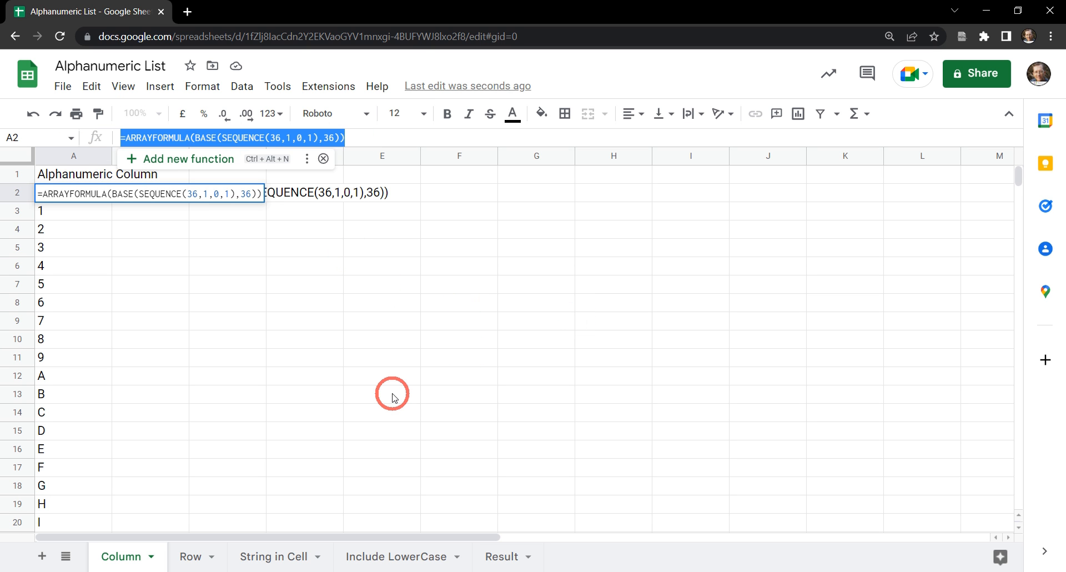
click(394, 557)
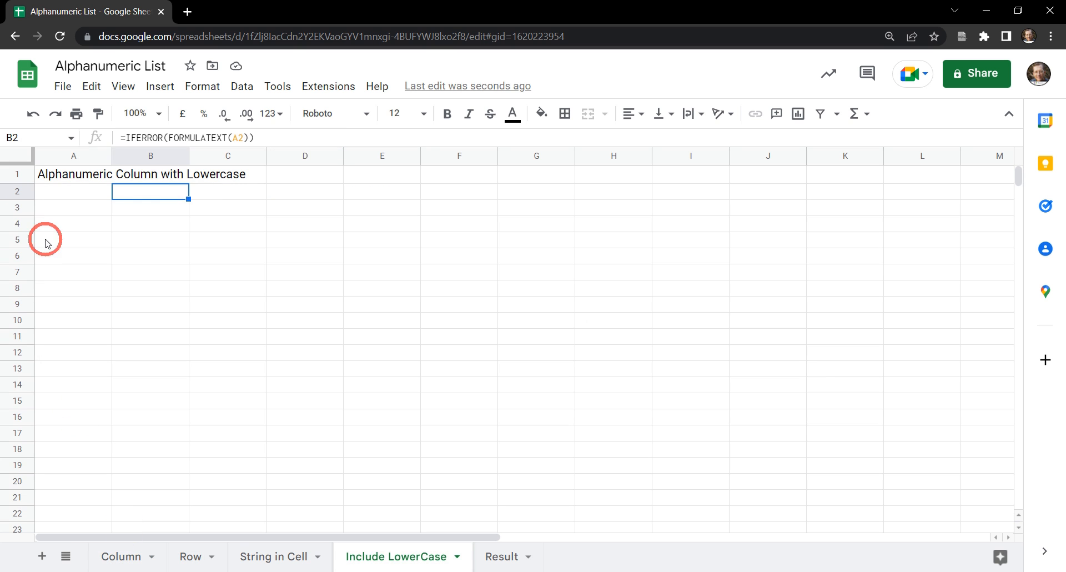
Step: Enter the base-36 column ARRAYFORMULA in A2, wrapped in curly braces
click(72, 191)
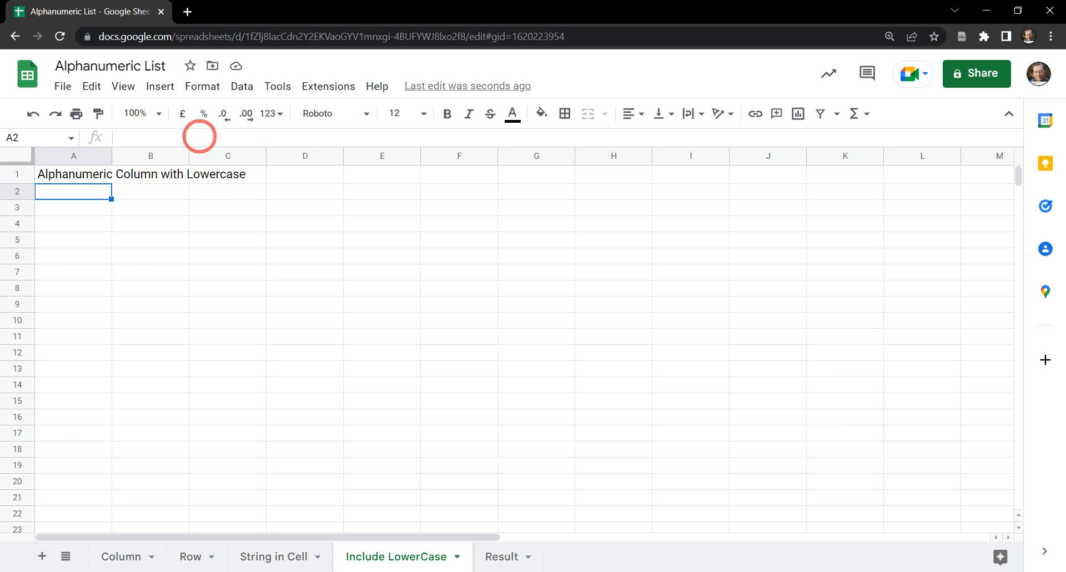
text(=ARRAYFORMULA(BASE(SEQUENCE(36,1,0,1),36)))
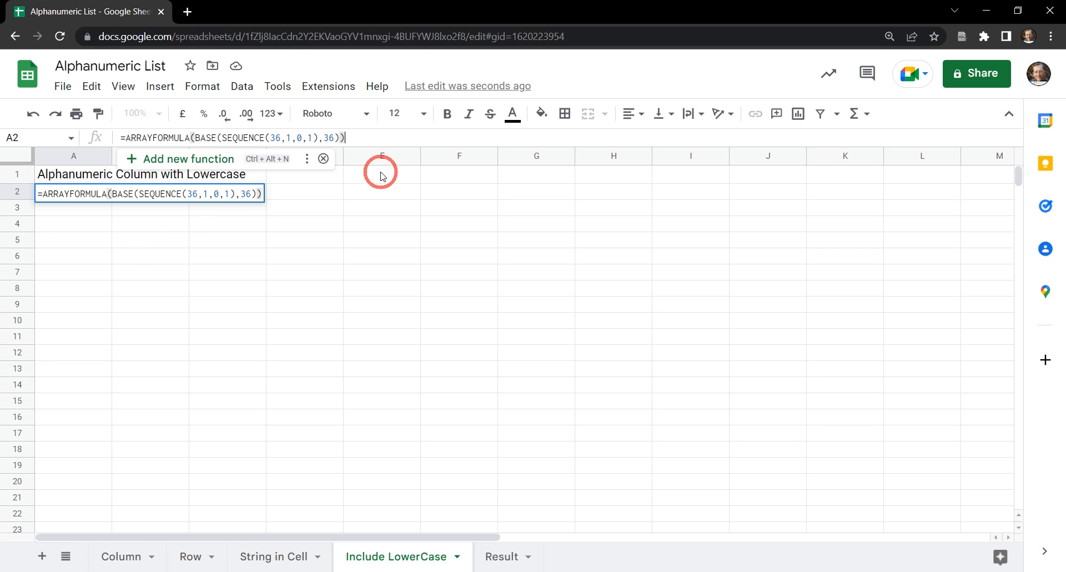
mouse_move(293, 213)
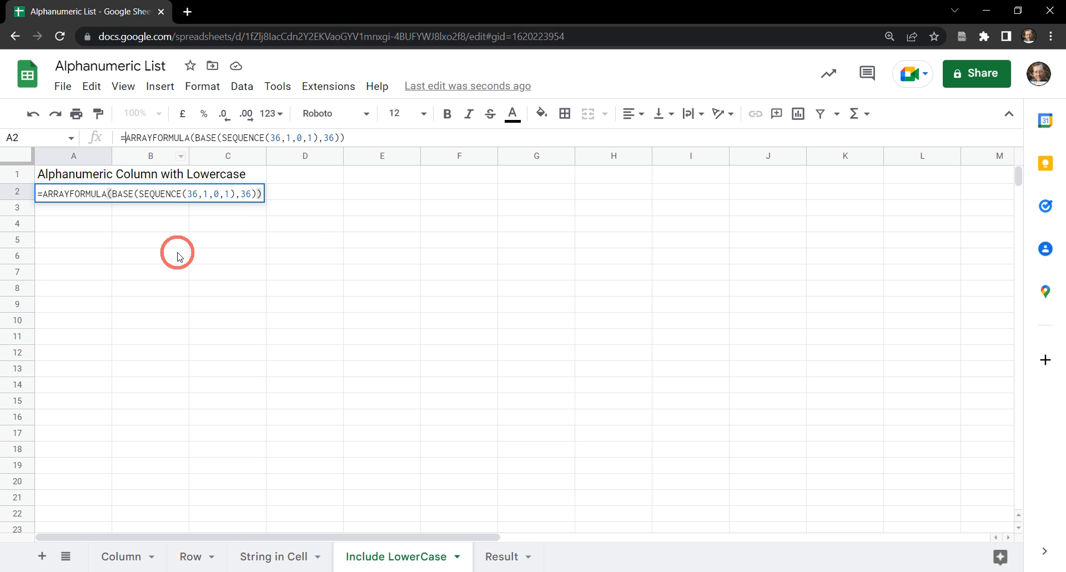
mouse_move(178, 249)
text({)
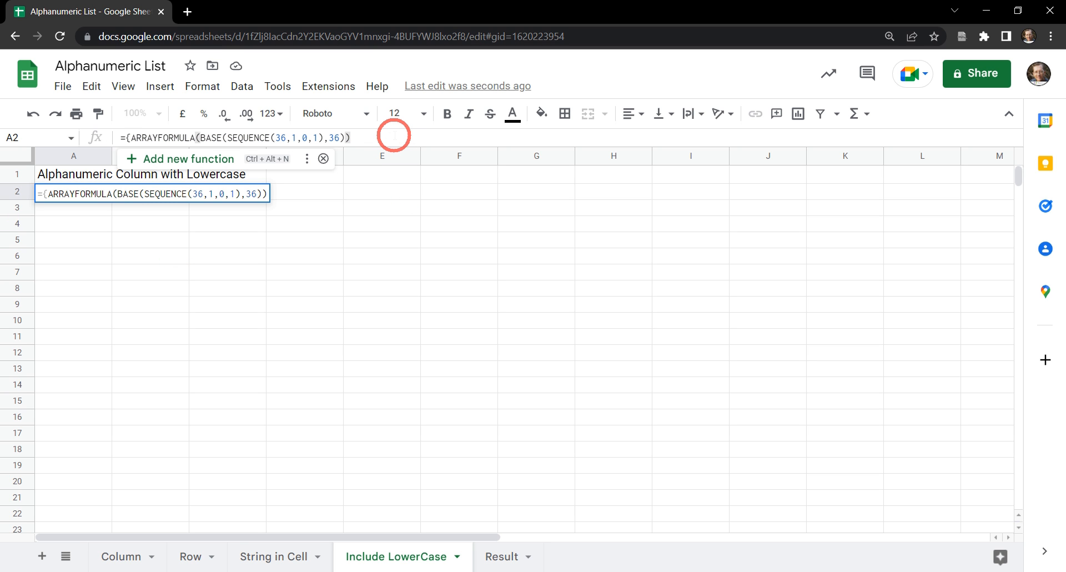
text(})
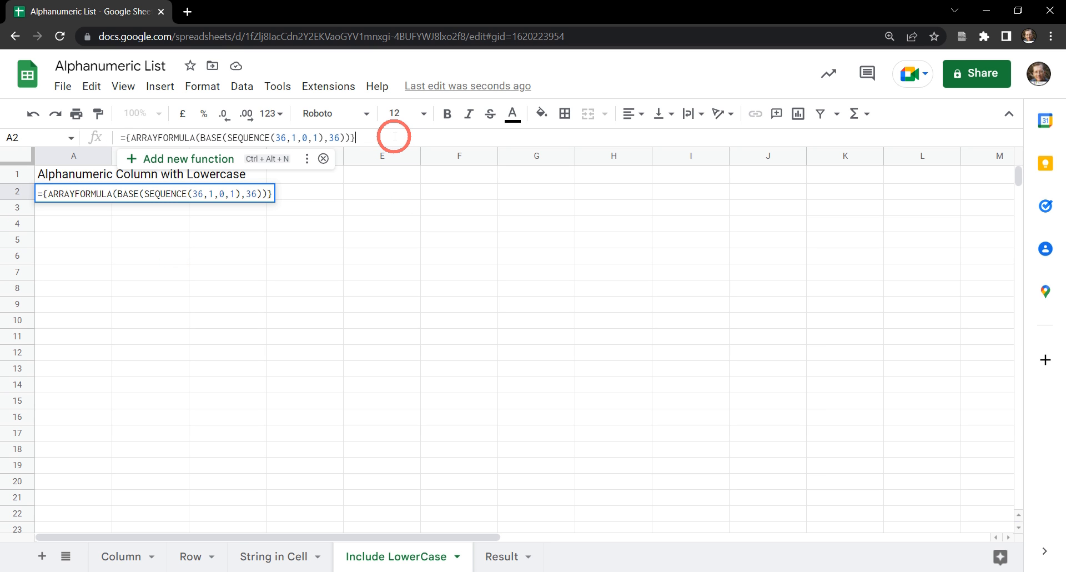
key(Enter)
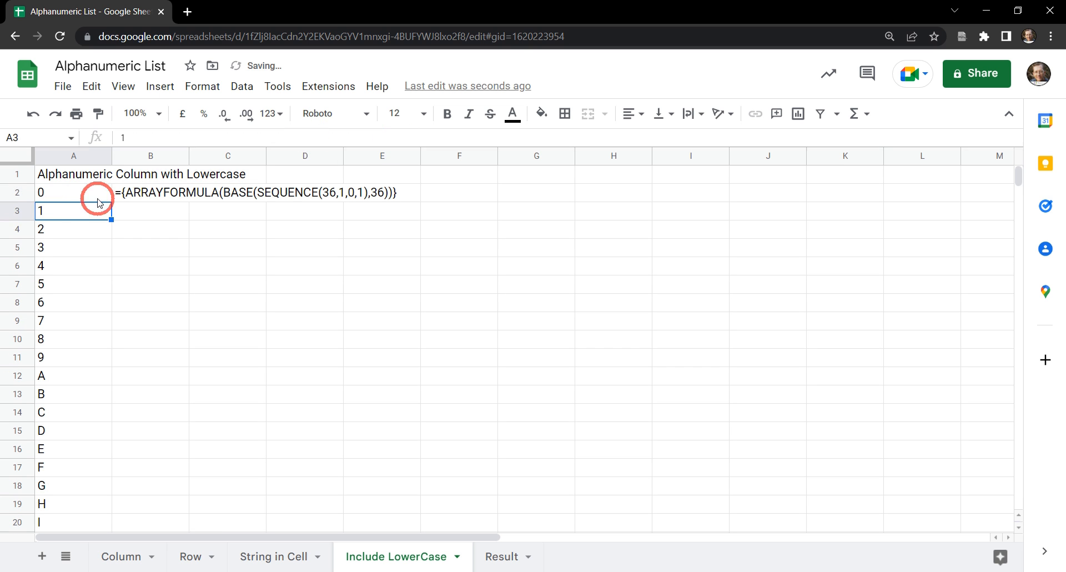
click(73, 192)
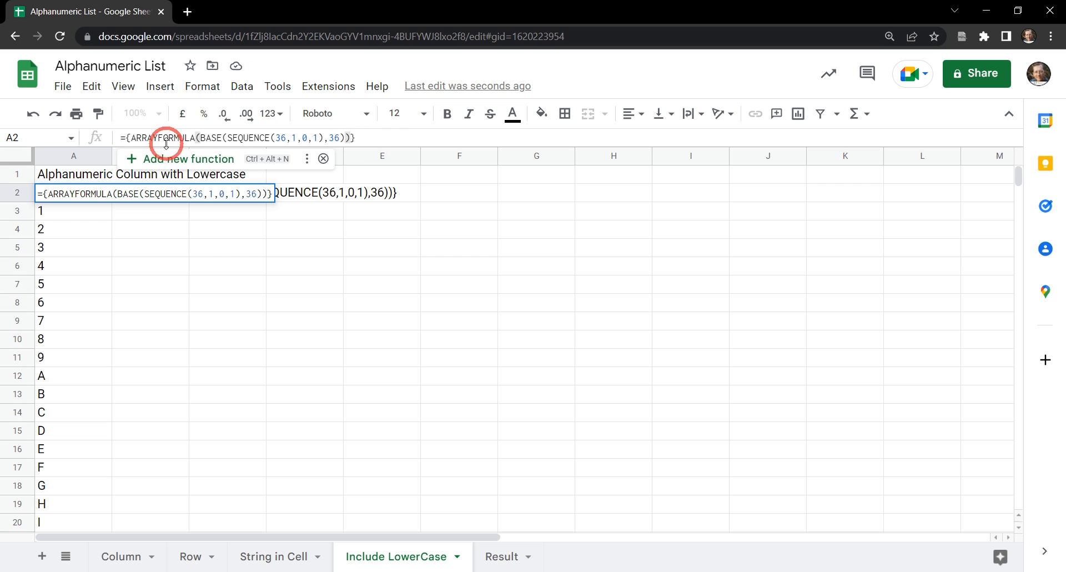
mouse_move(163, 157)
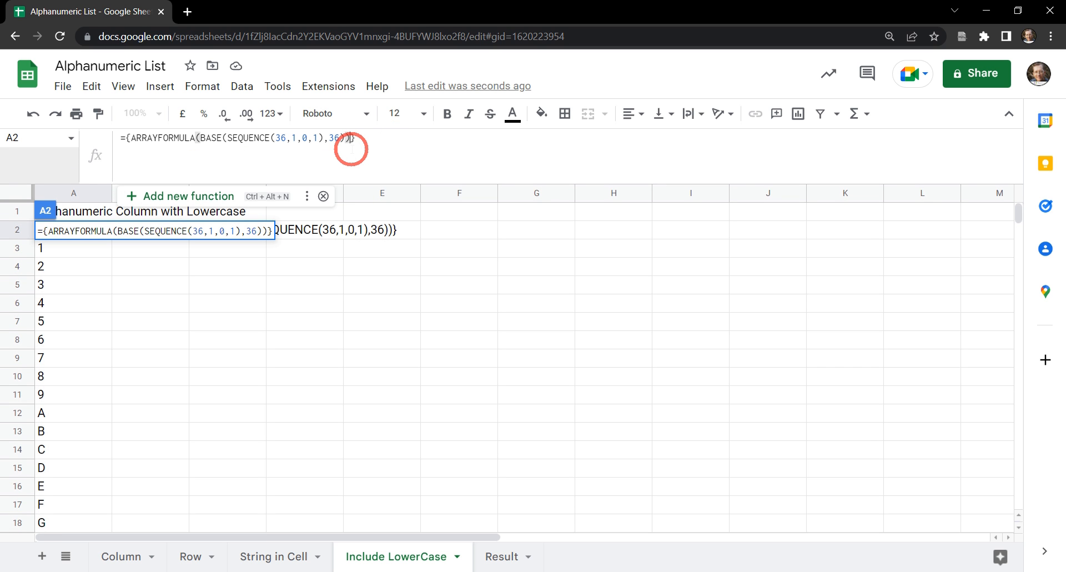
Step: Add a semicolon after the first ARRAYFORMULA part and start a new formula line
text(;)
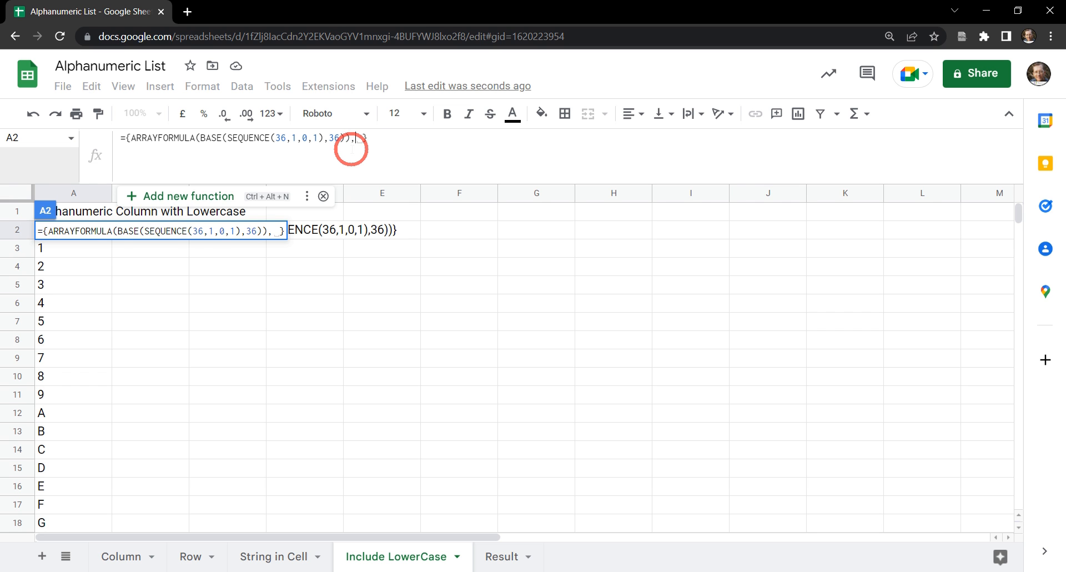
text(;)
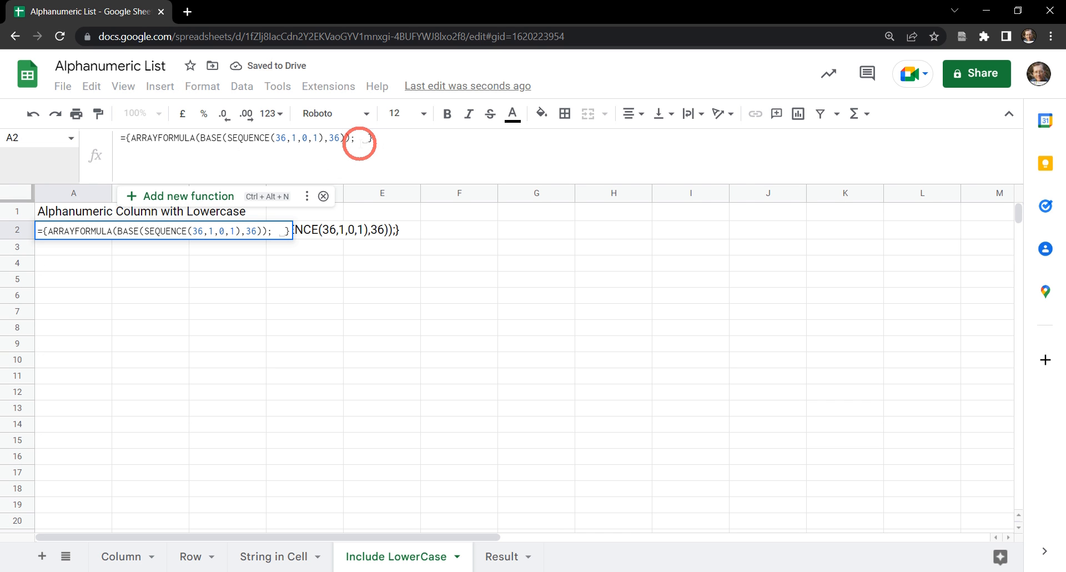
key(Enter)
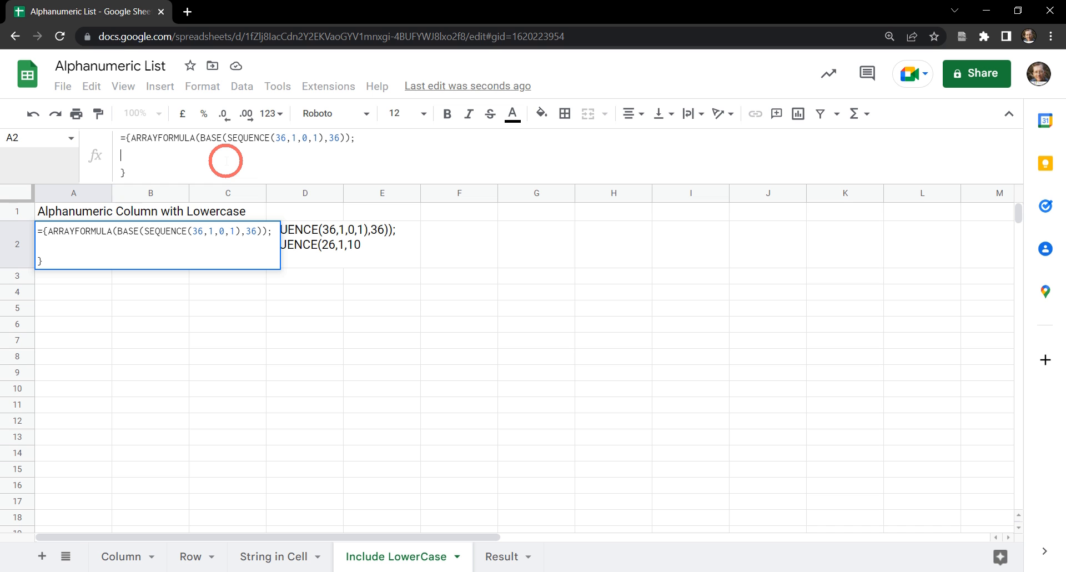
Step: Add ARRAYFORMULA(LOWER(BASE(SEQUENCE(26,1,10,1),36))) as the second stacked array and commit
text(A)
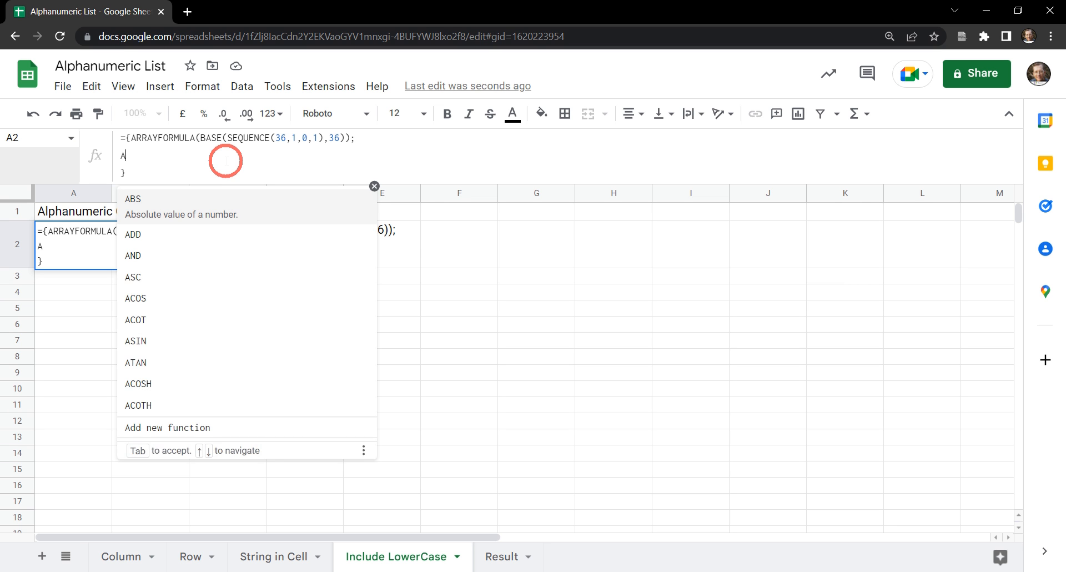
text(RRAYF)
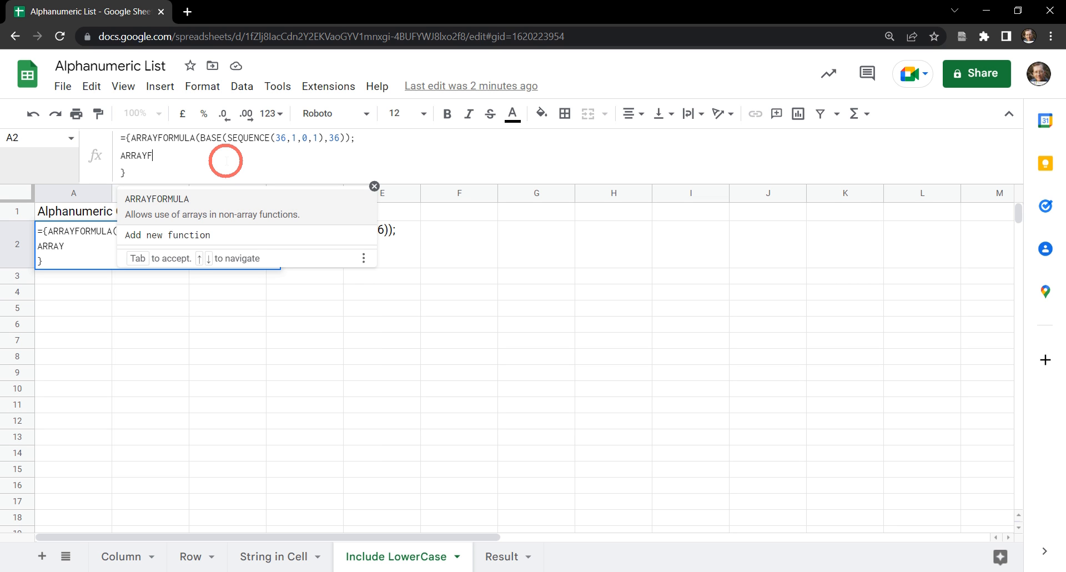
text(ORMULA()
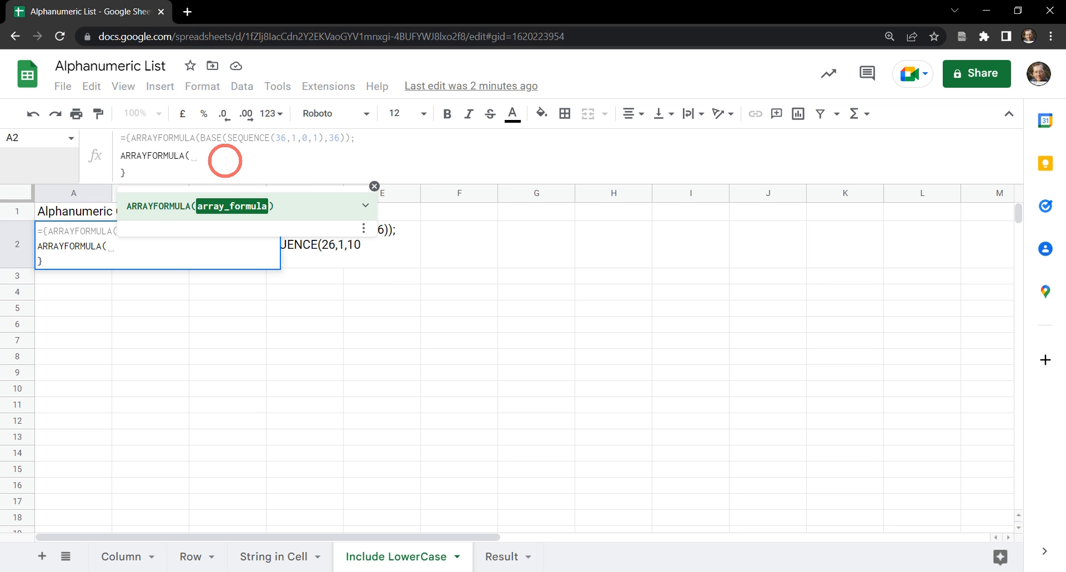
text(LOWER()
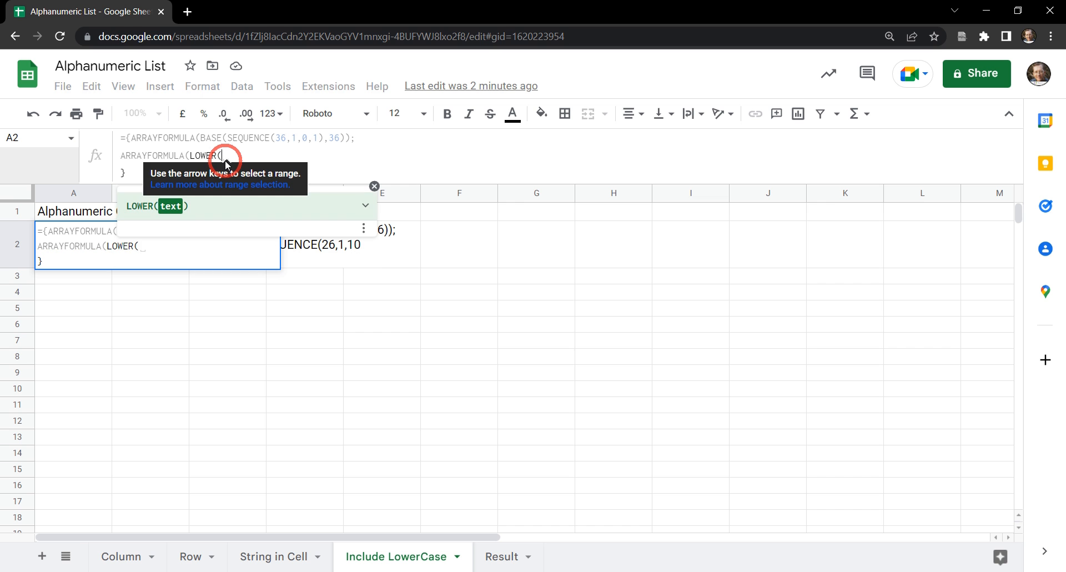
text(B)
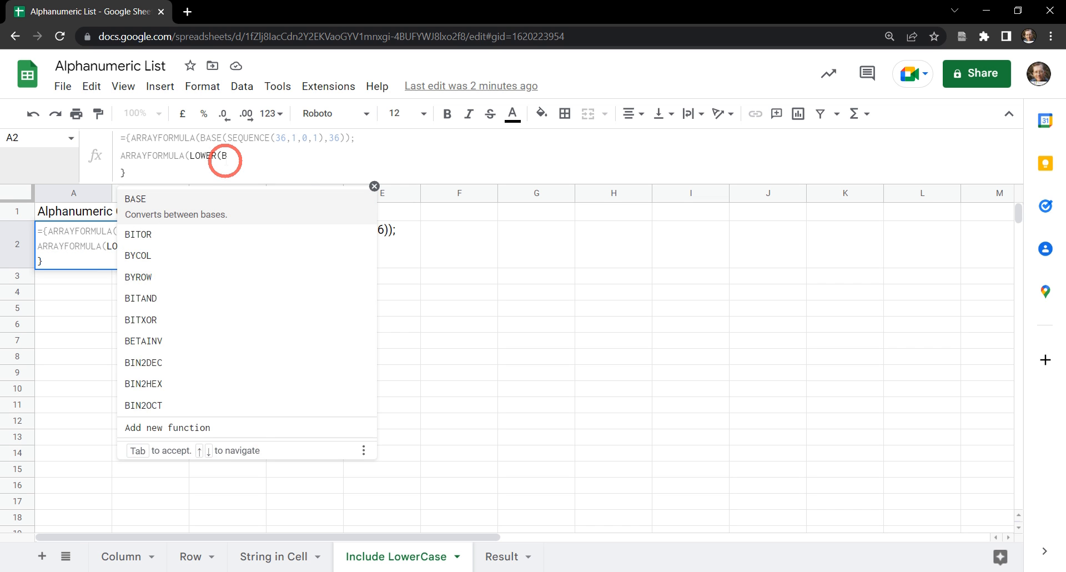
text(ASE)
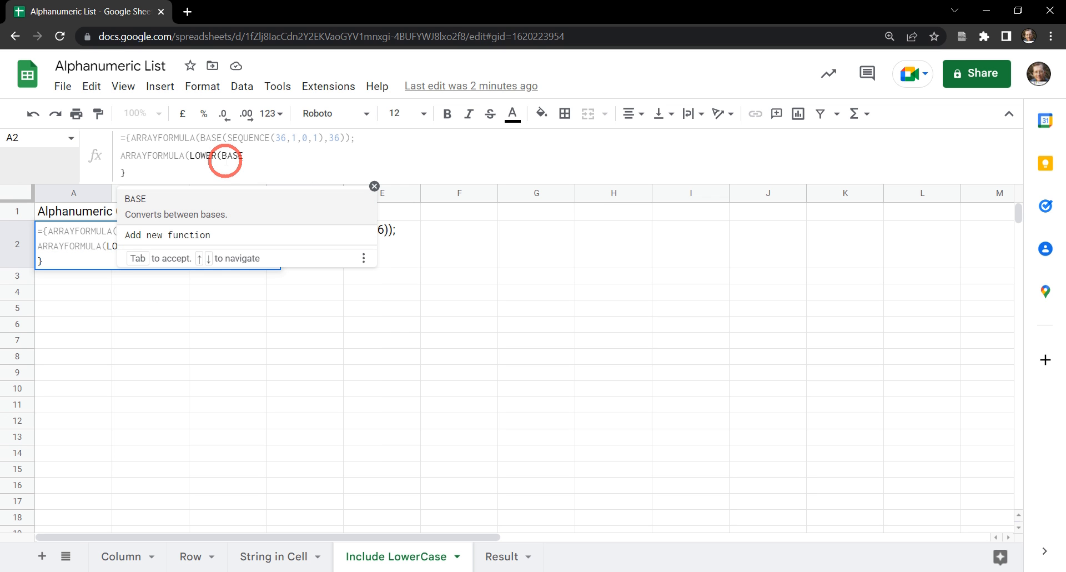
text((SEQUENCE()
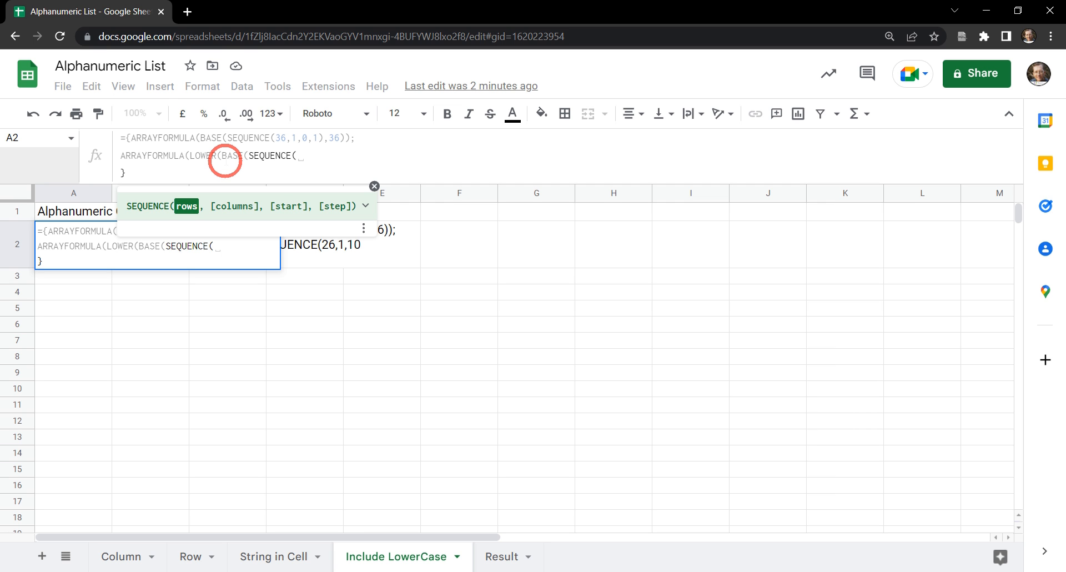
text(26)
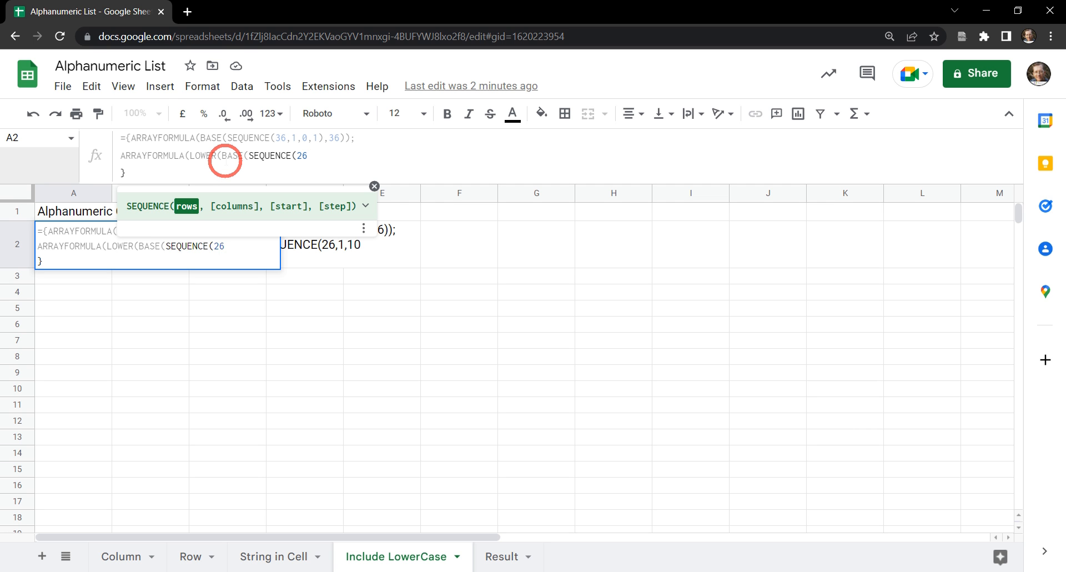
text(,1,)
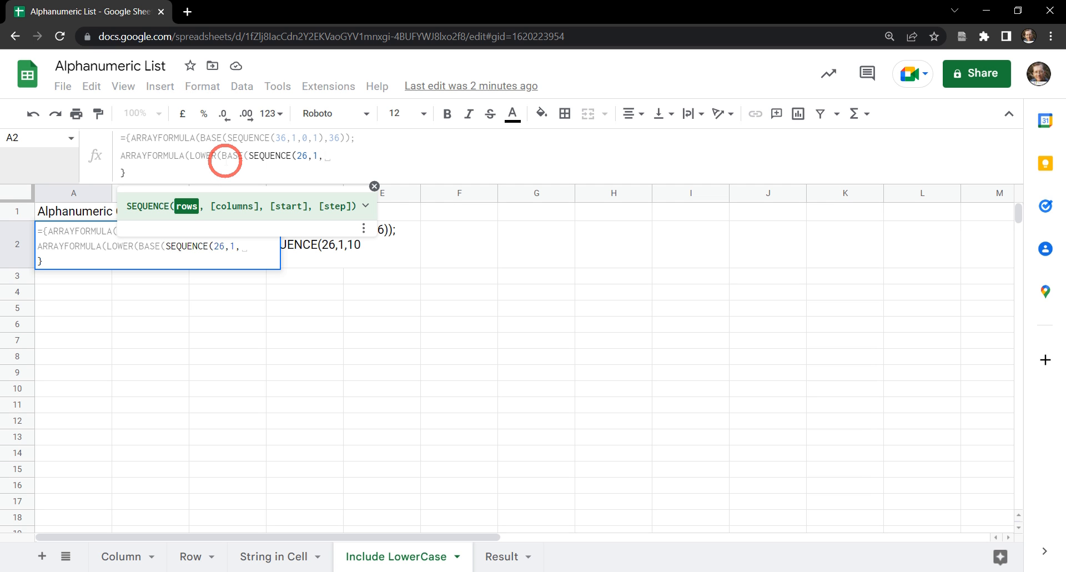
text(10,)
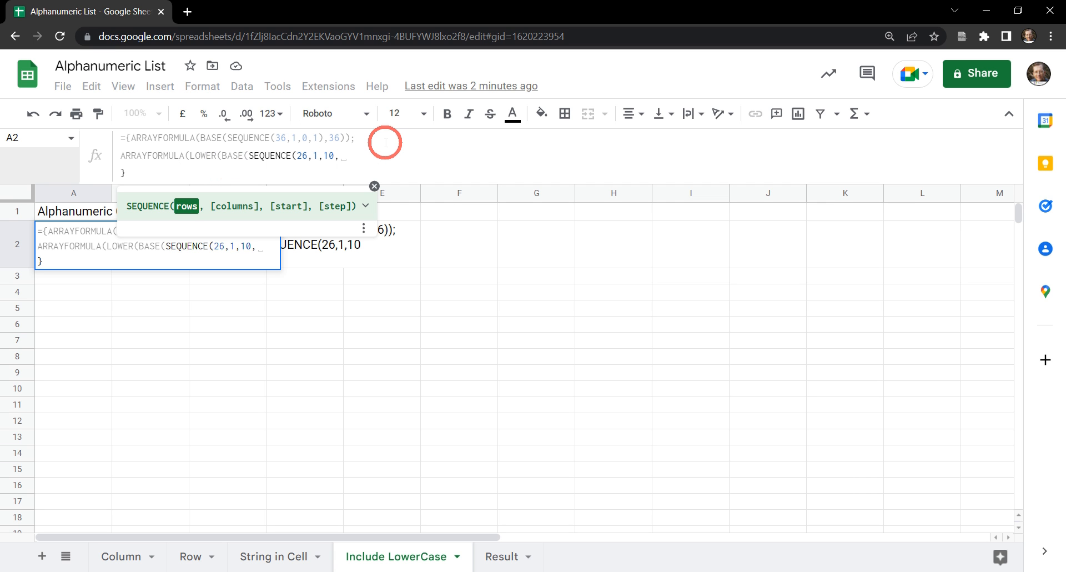
text(1),)
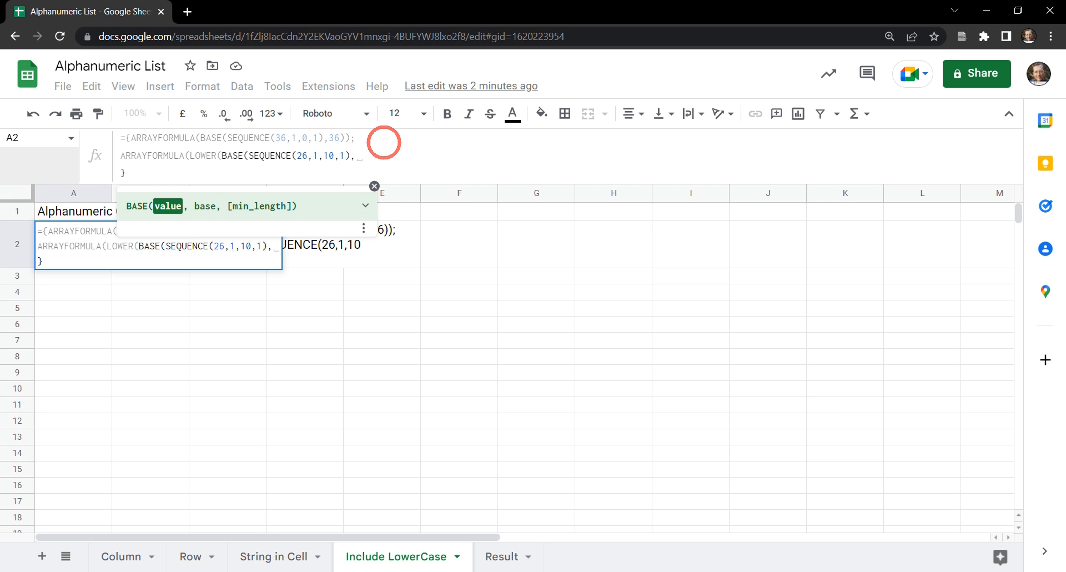
text(36))))
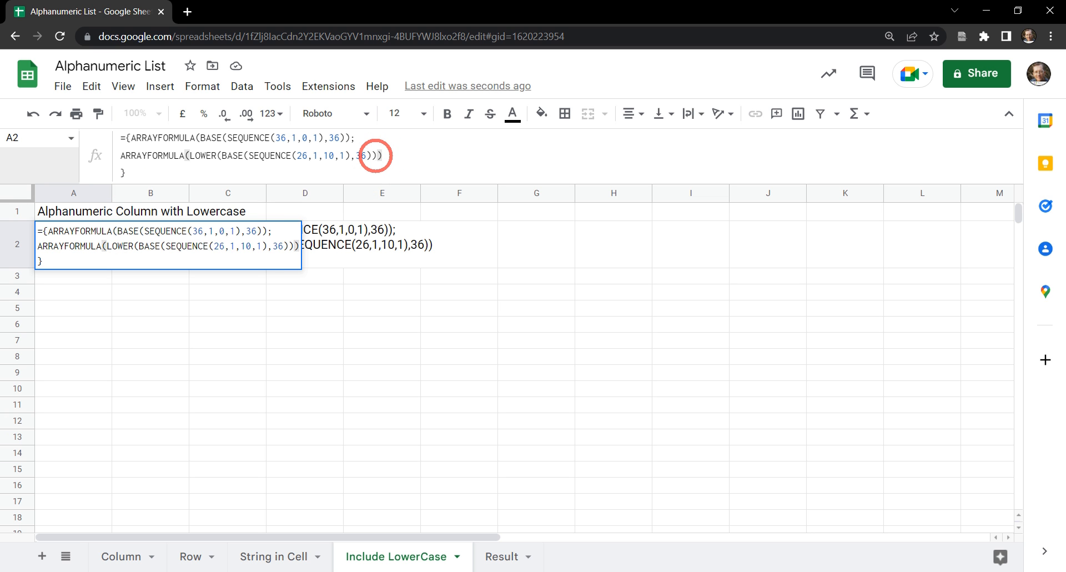
key(Enter)
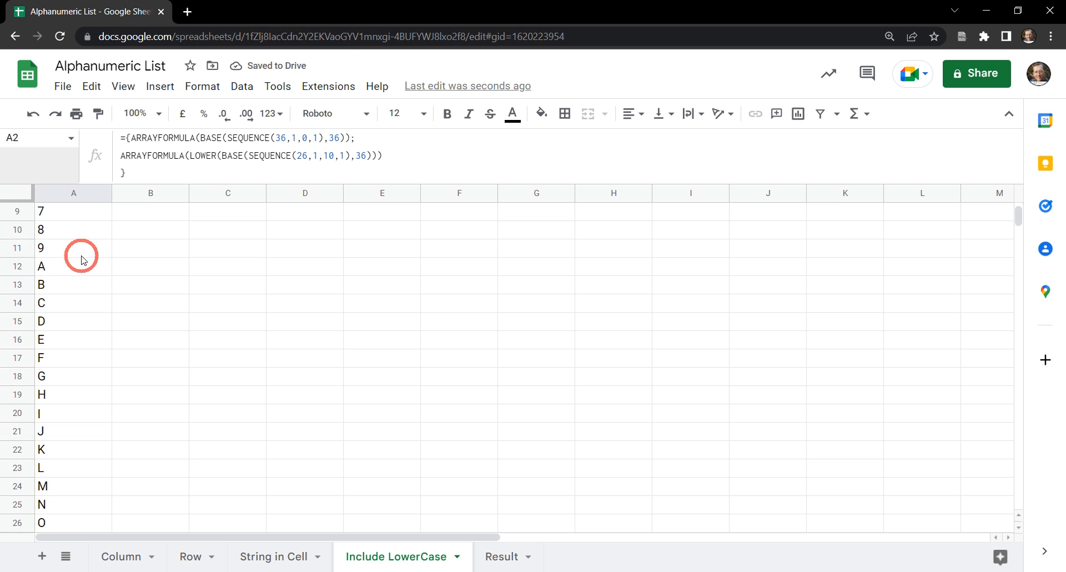
Step: Check cell A12, then scroll down column A to the lowercase a, b, c, d after Z
click(73, 266)
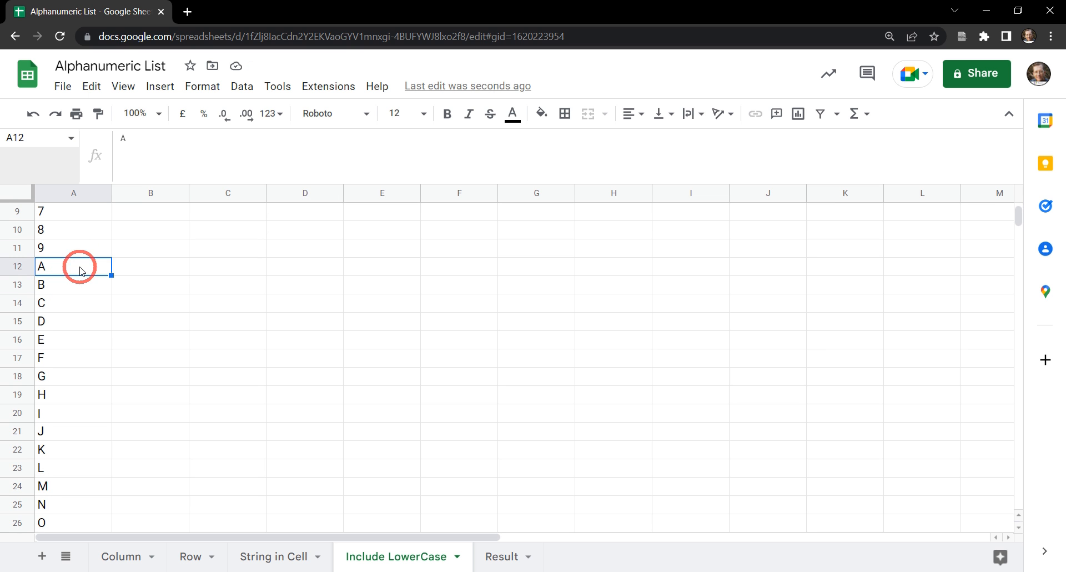
scroll(down, 3)
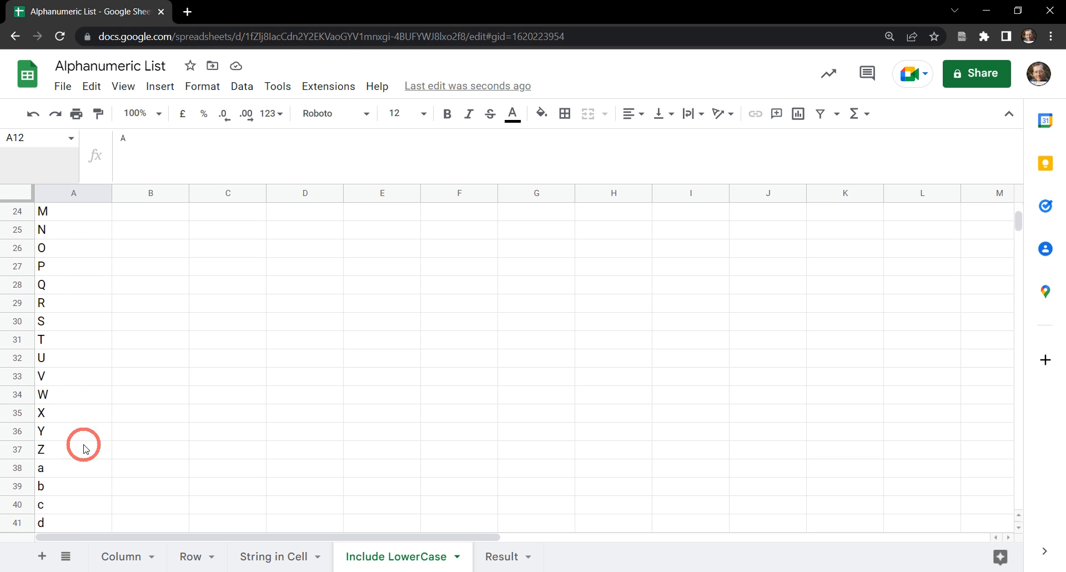
scroll(down, 3)
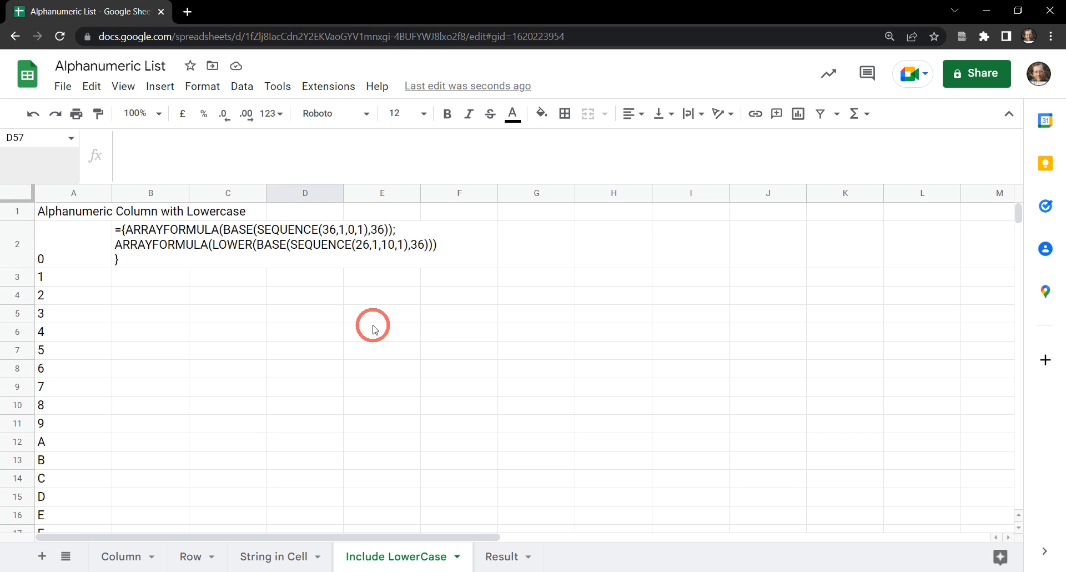
mouse_move(249, 353)
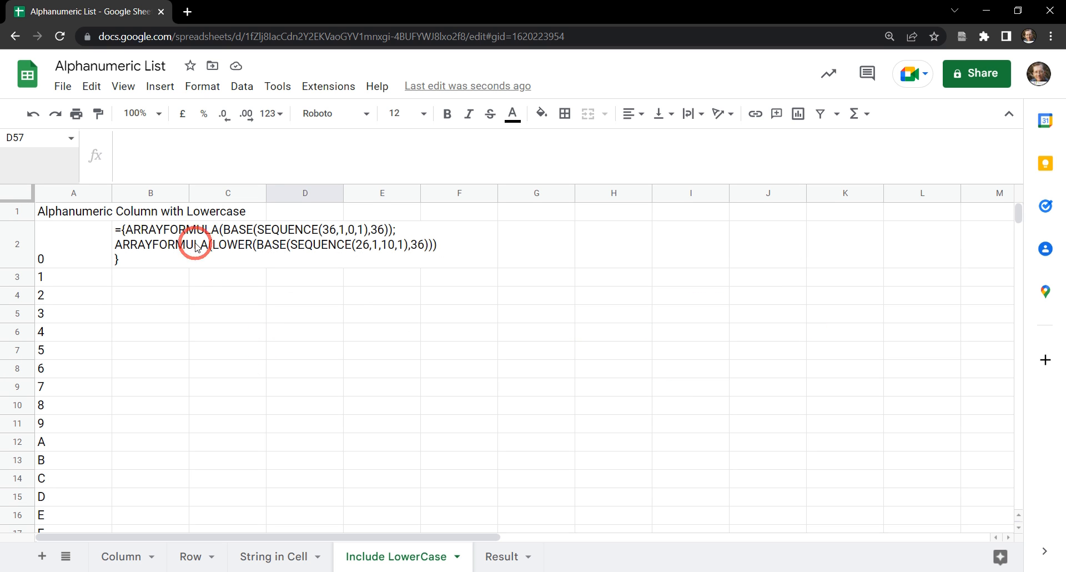
mouse_move(188, 270)
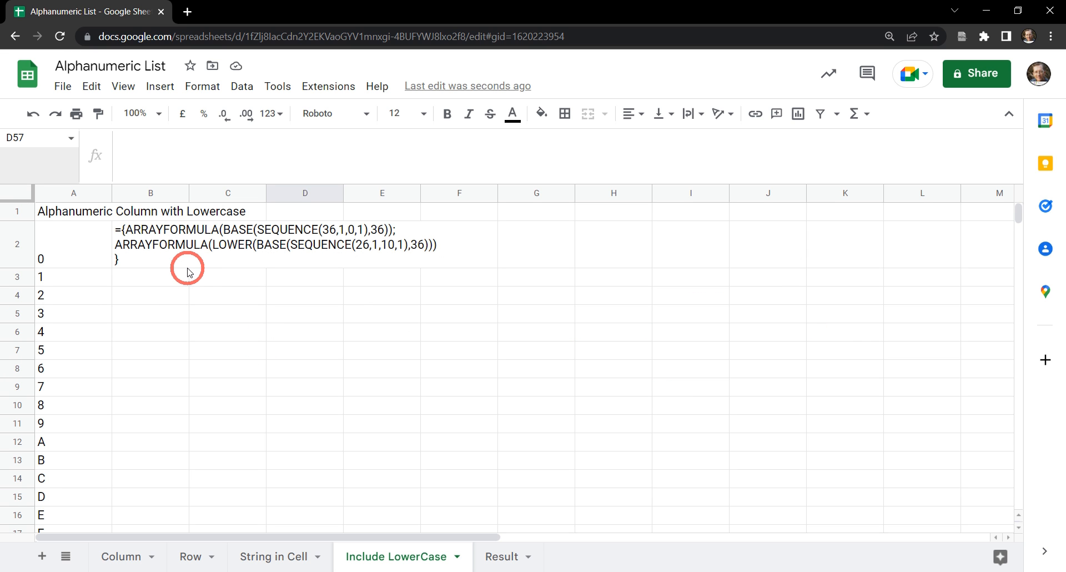